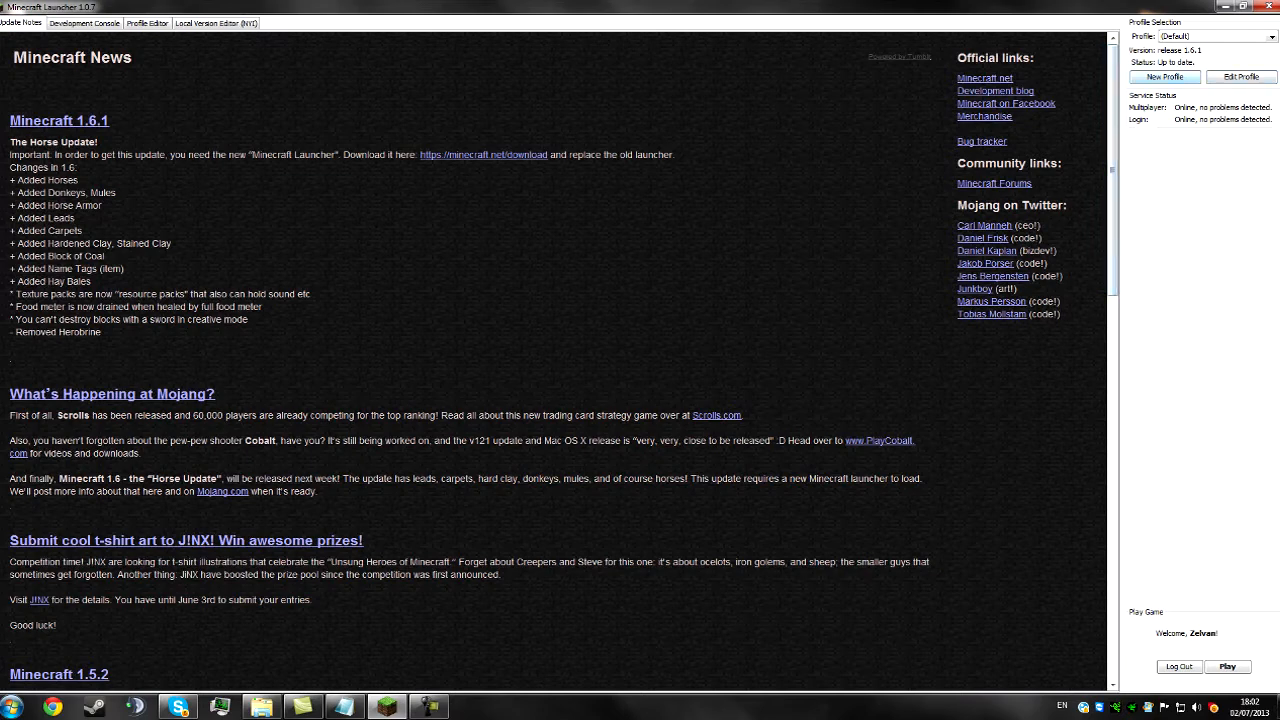
Create a new launcher profile named 'Youtube Example' and save it
click(1164, 77)
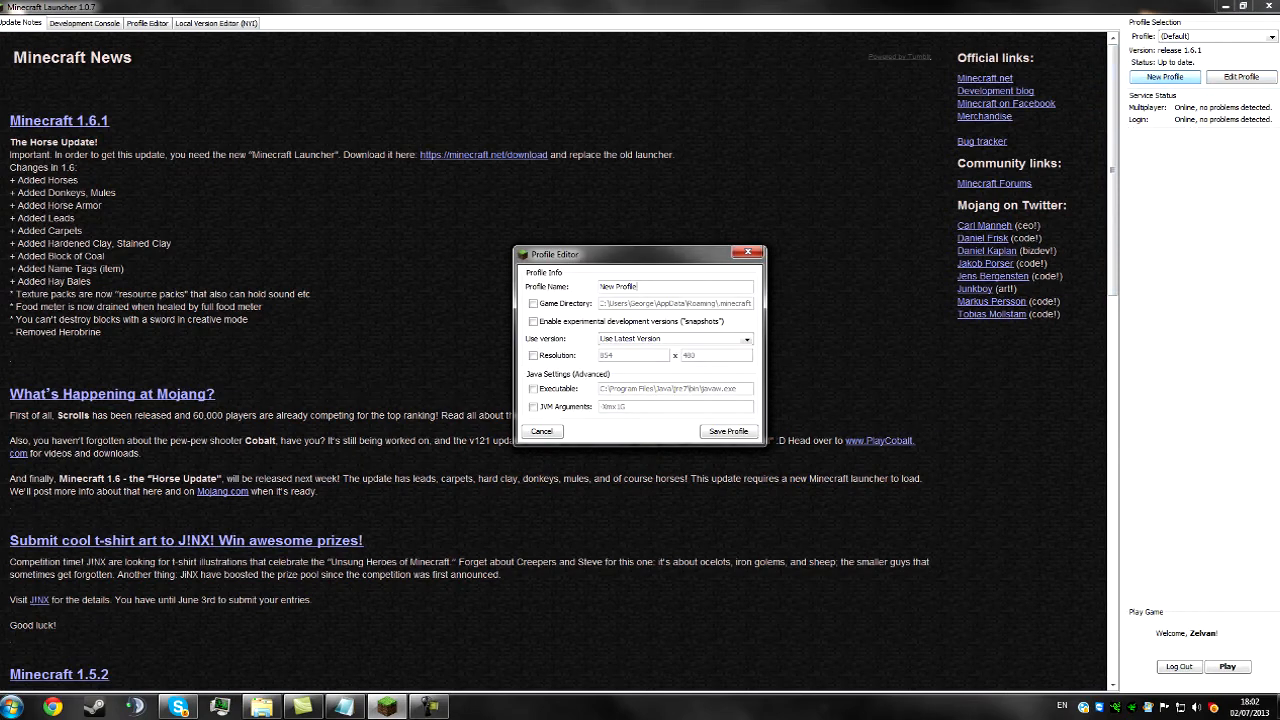
text(Yo)
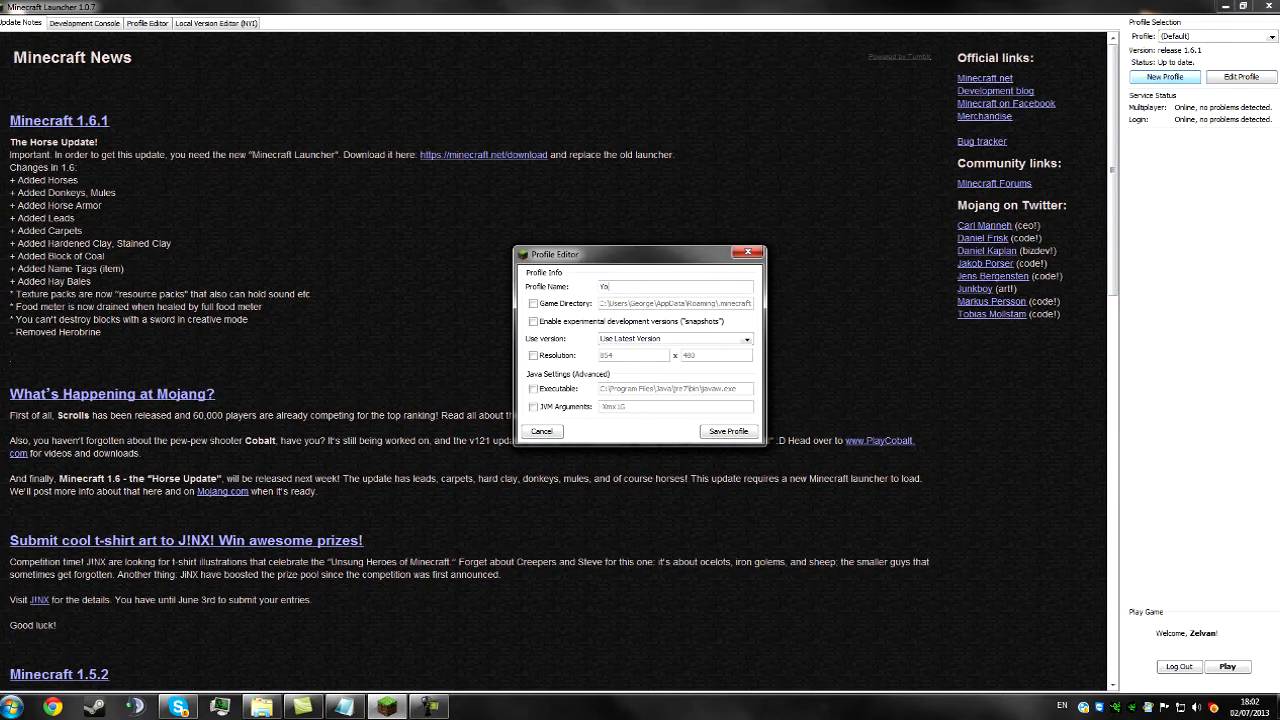
text(Youtube E)
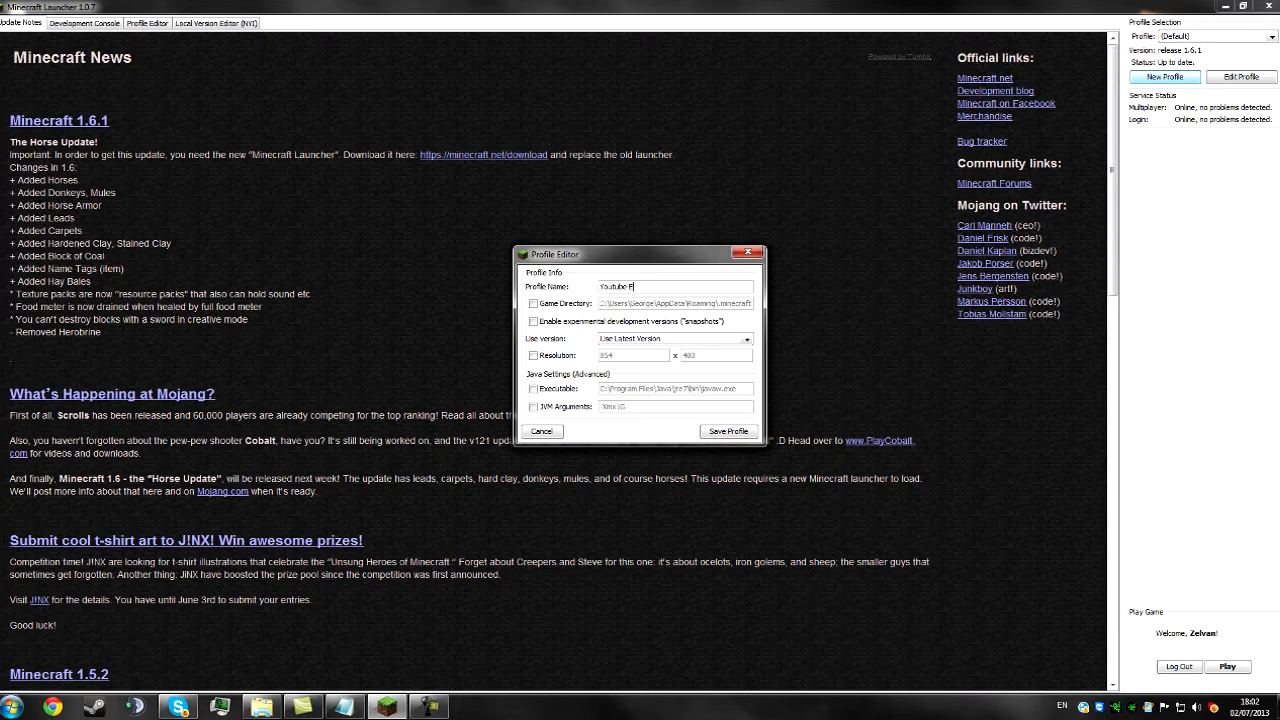
text(xample)
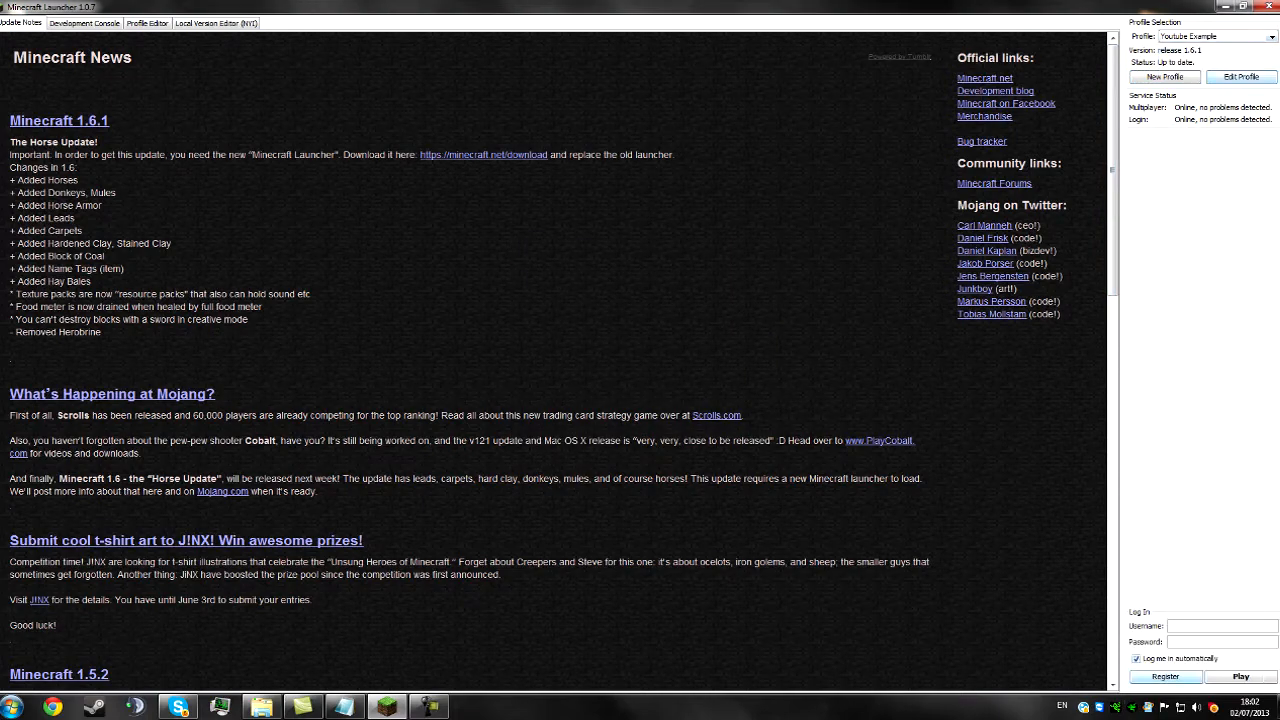
Launch Minecraft 1.6.1 and browse the Multiplayer and Video Settings menus
click(84, 23)
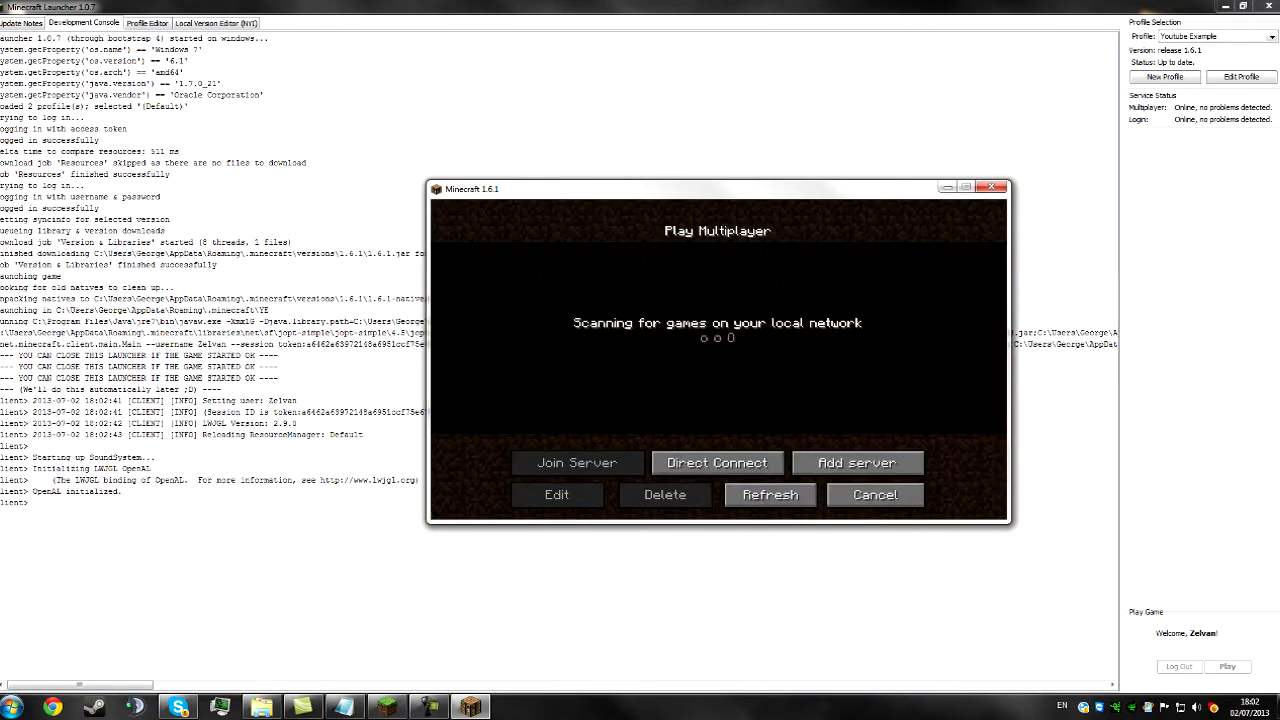
click(874, 494)
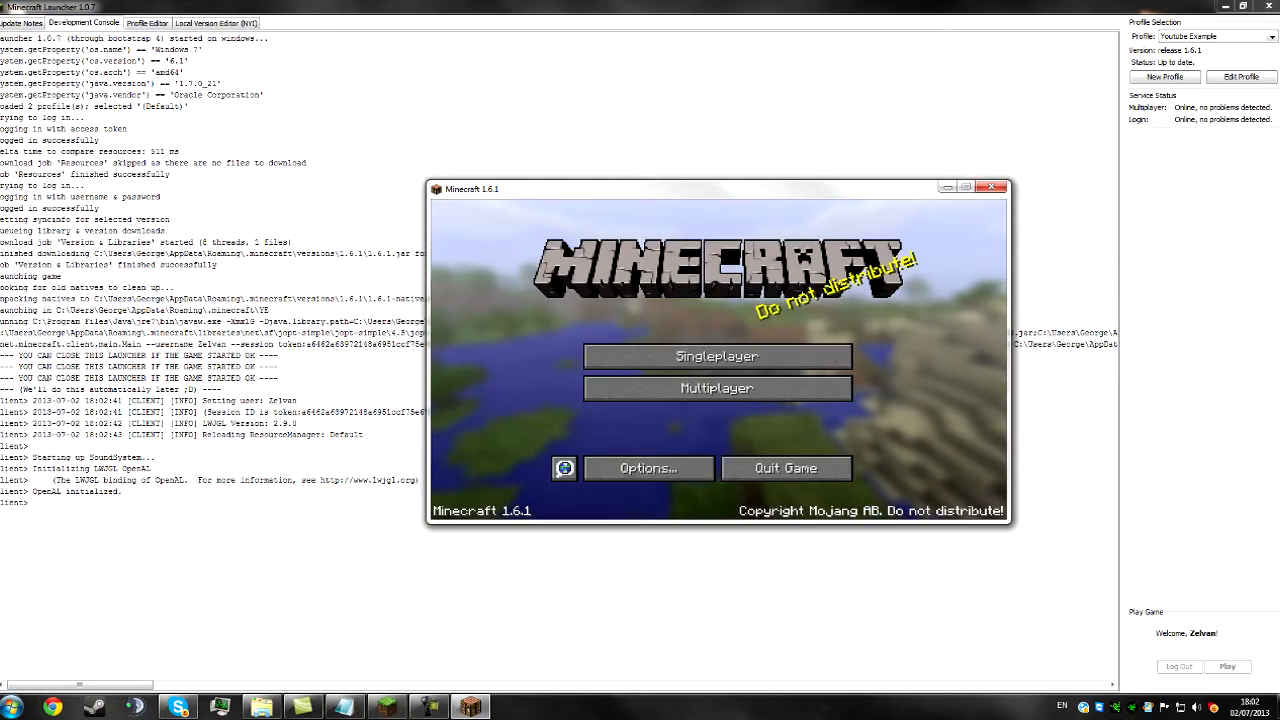
click(647, 468)
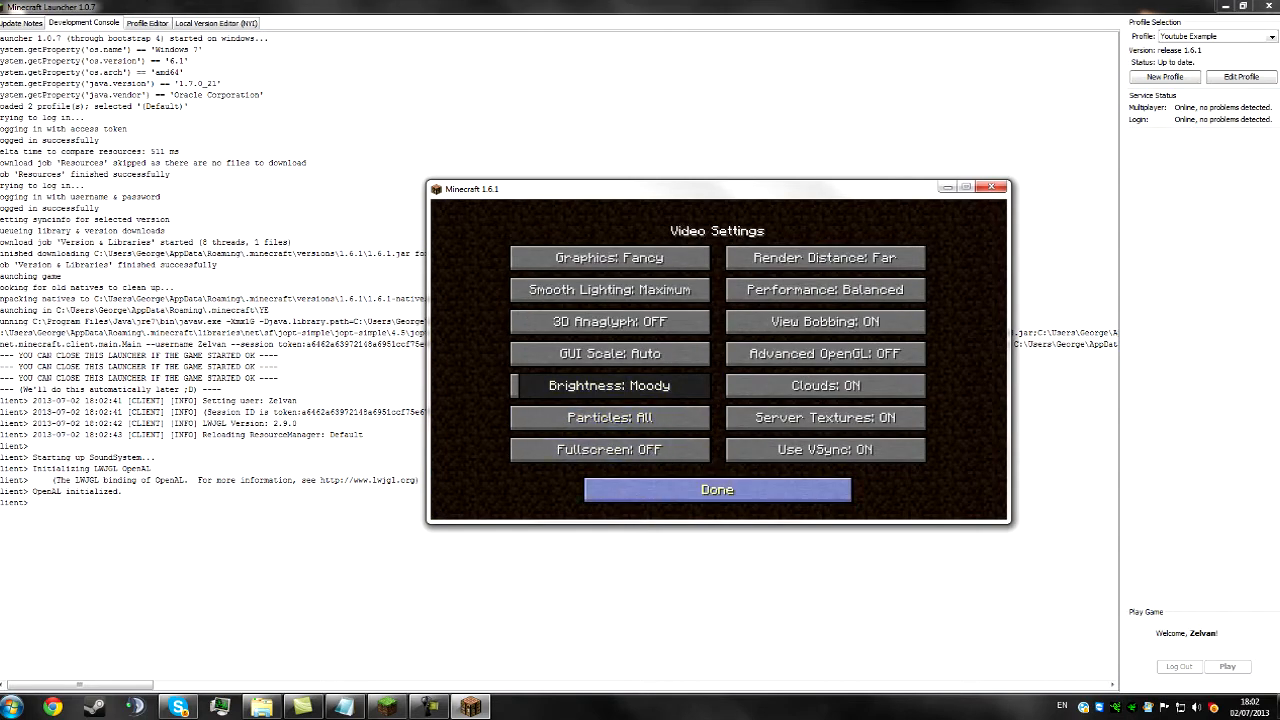
click(717, 489)
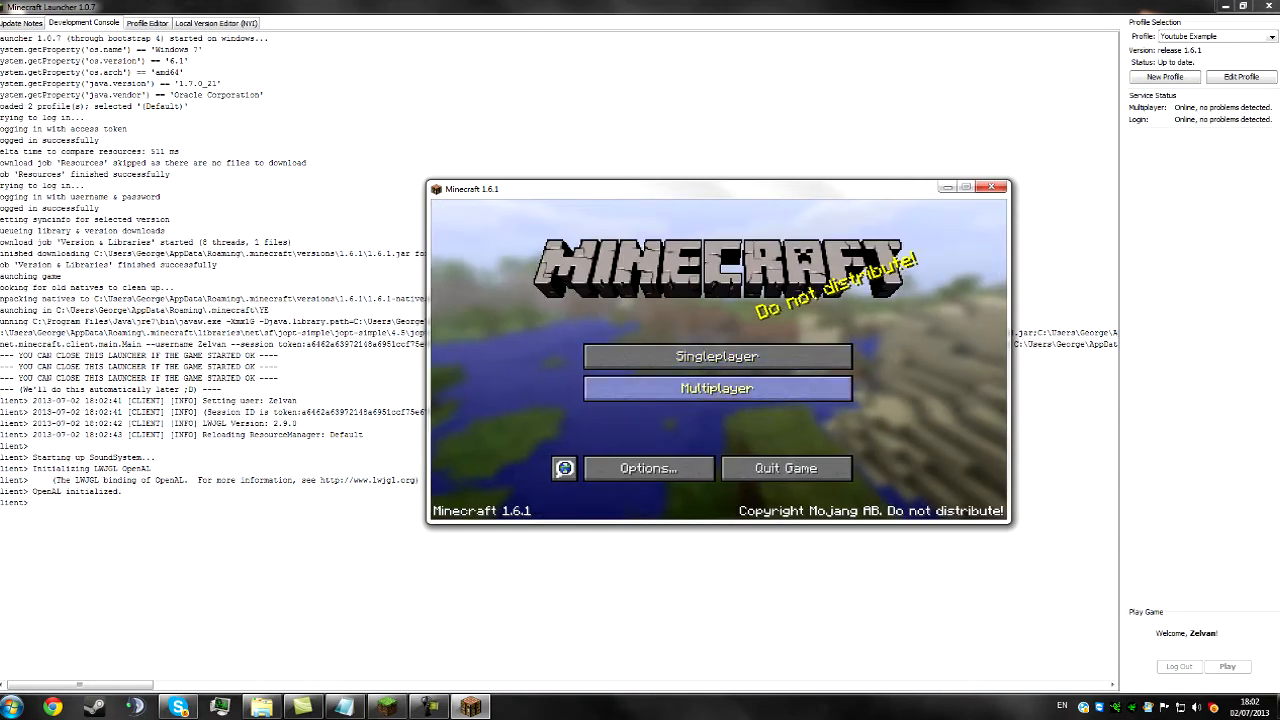
Start adding a multiplayer server entry named 'Folder'
click(717, 388)
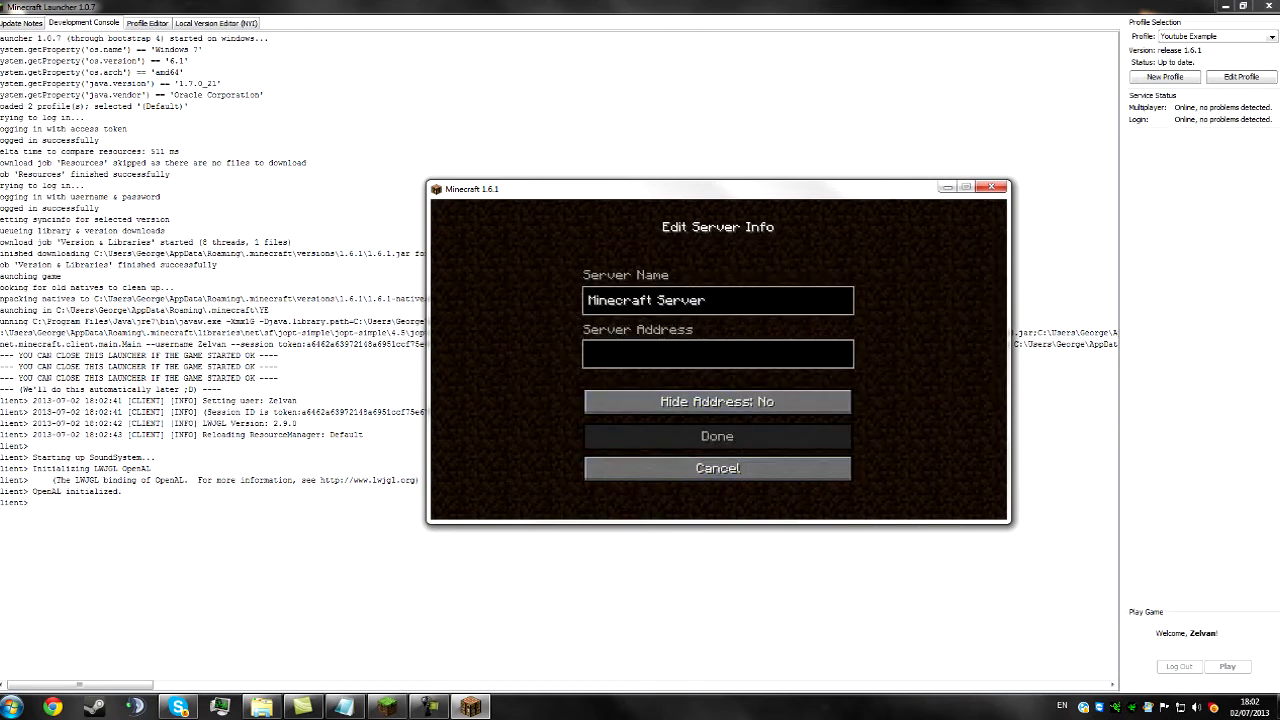
click(717, 300)
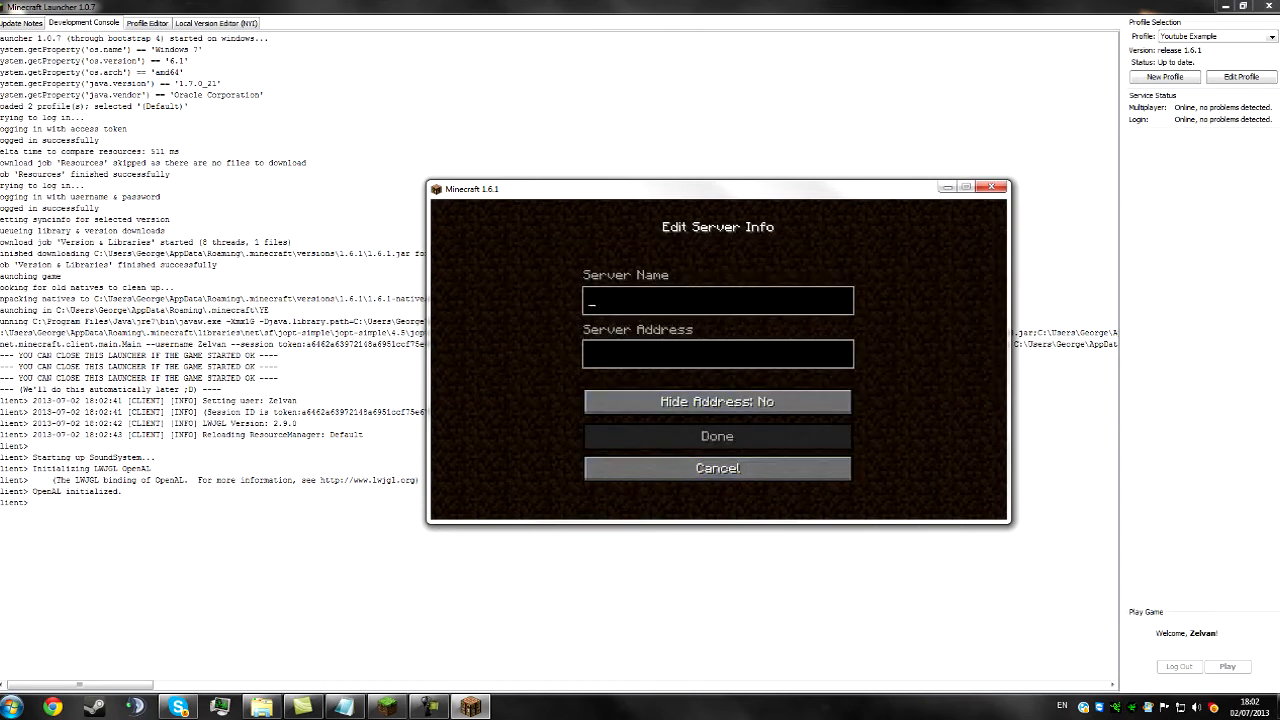
text(Folder)
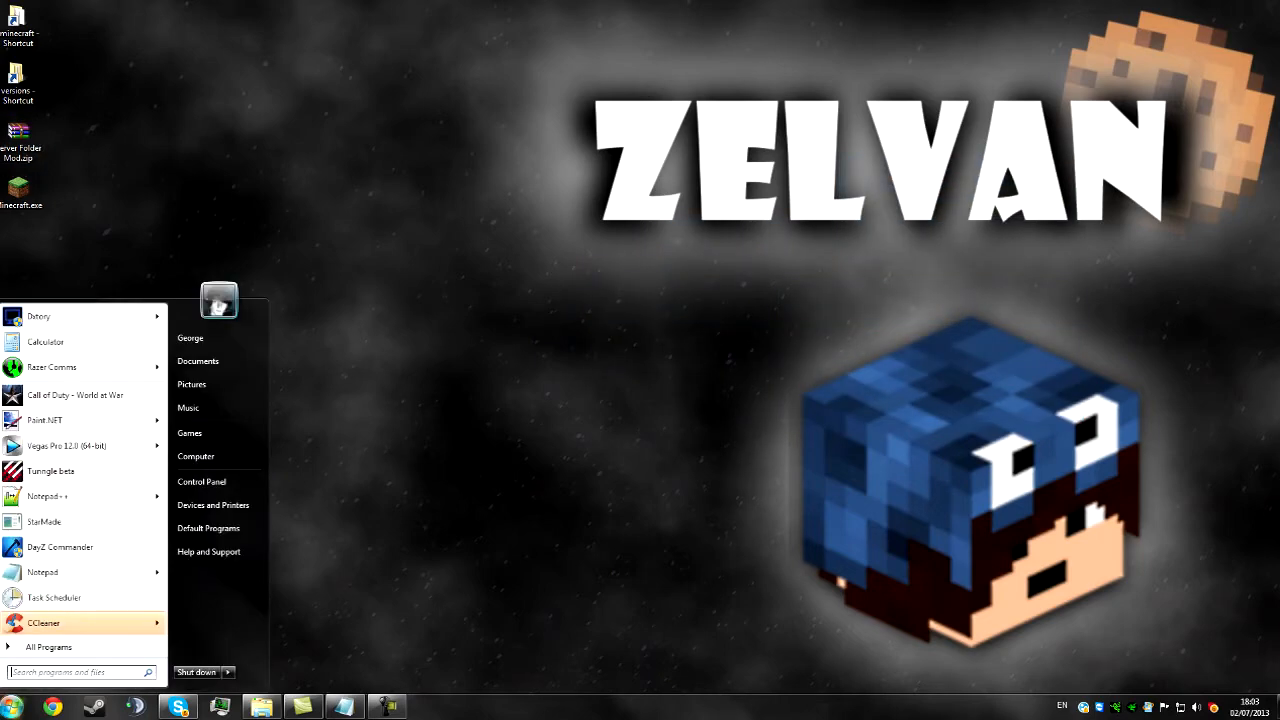
Navigate to the AppData Roaming .minecraft versions folder in Explorer
text(run)
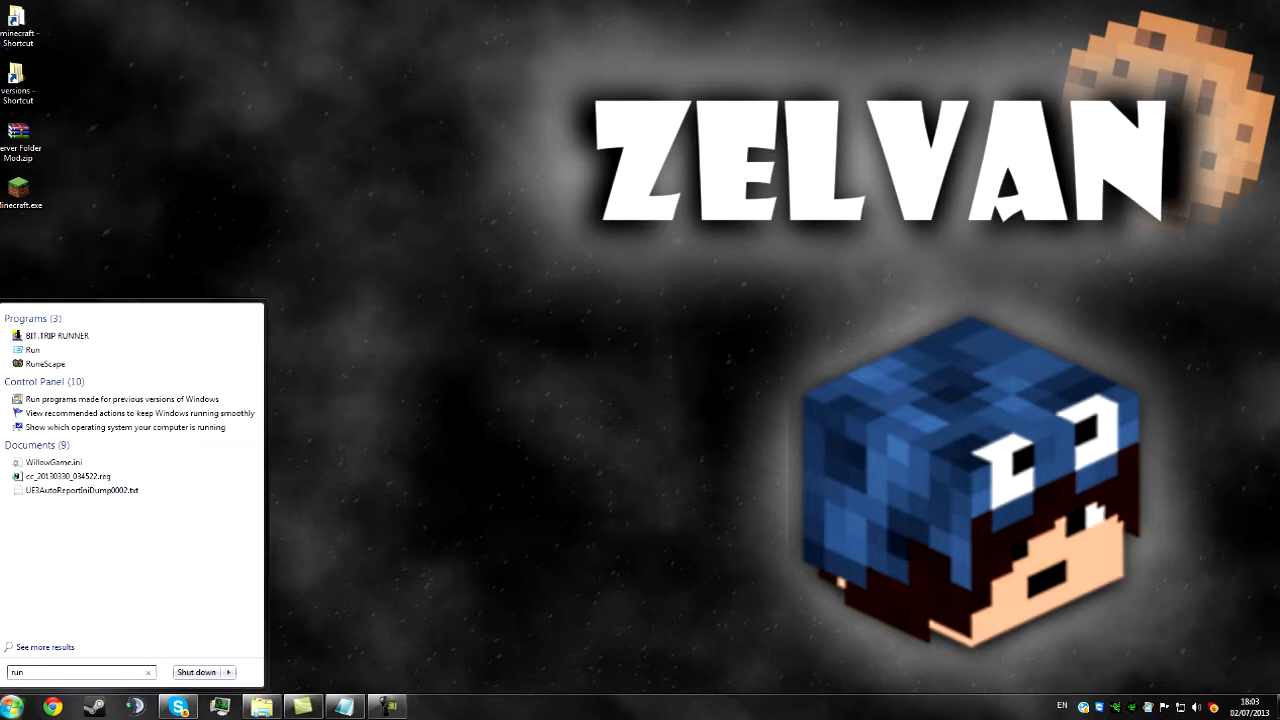
click(32, 349)
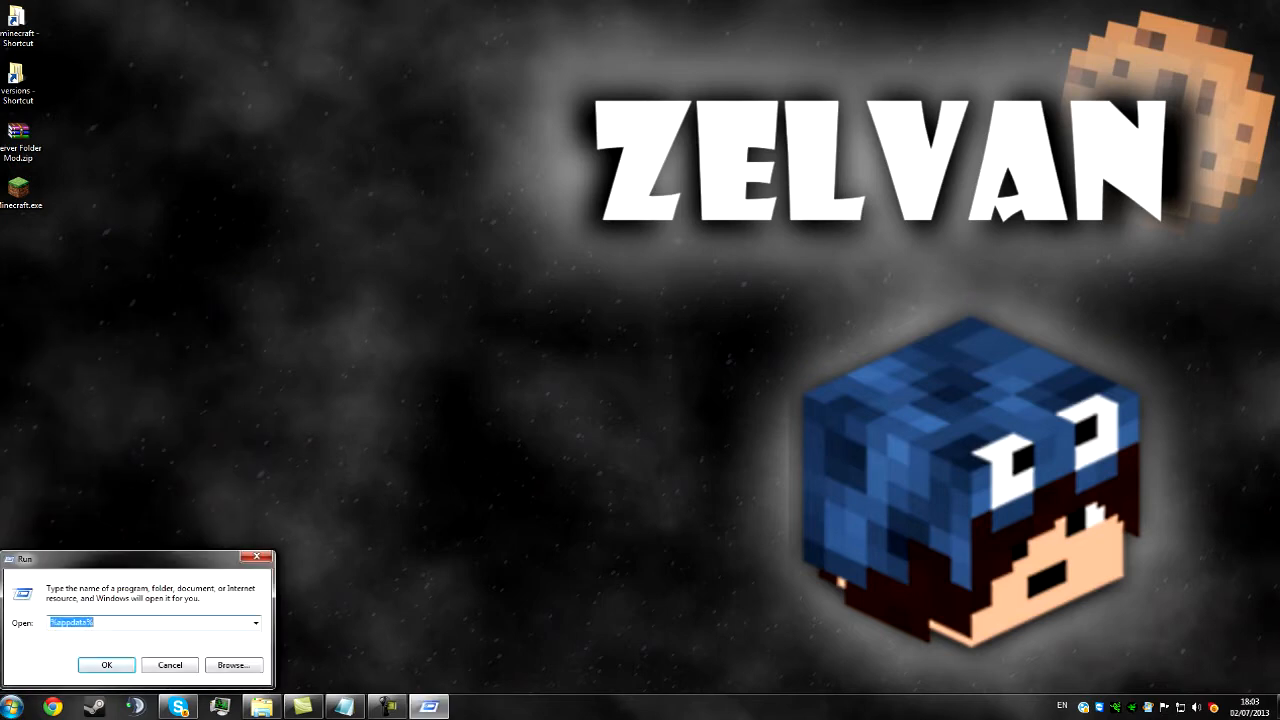
click(106, 665)
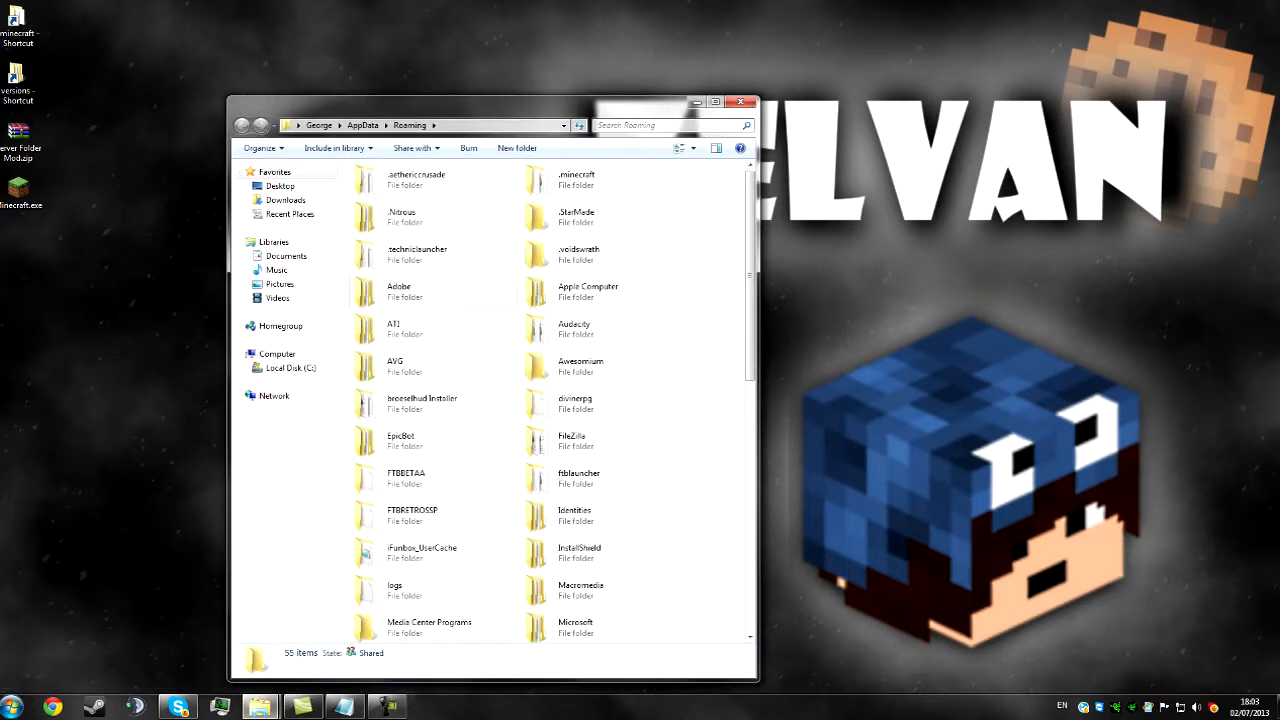
double_click(576, 178)
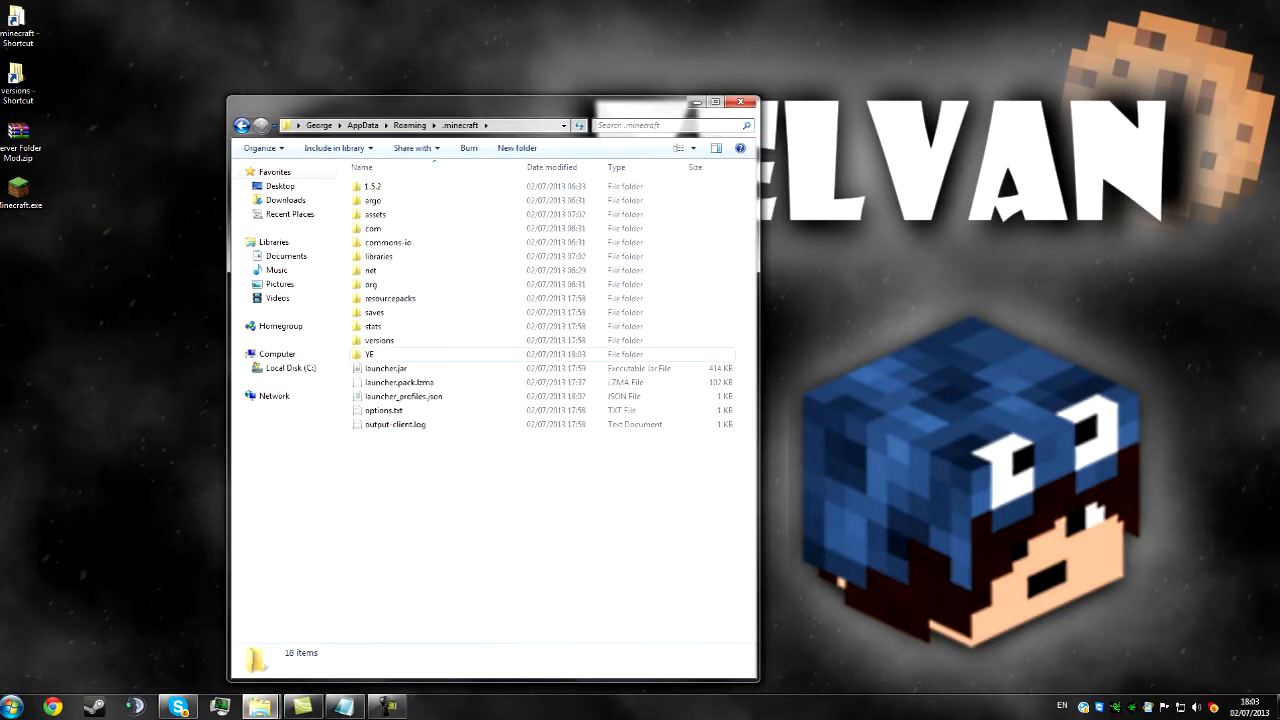
double_click(379, 340)
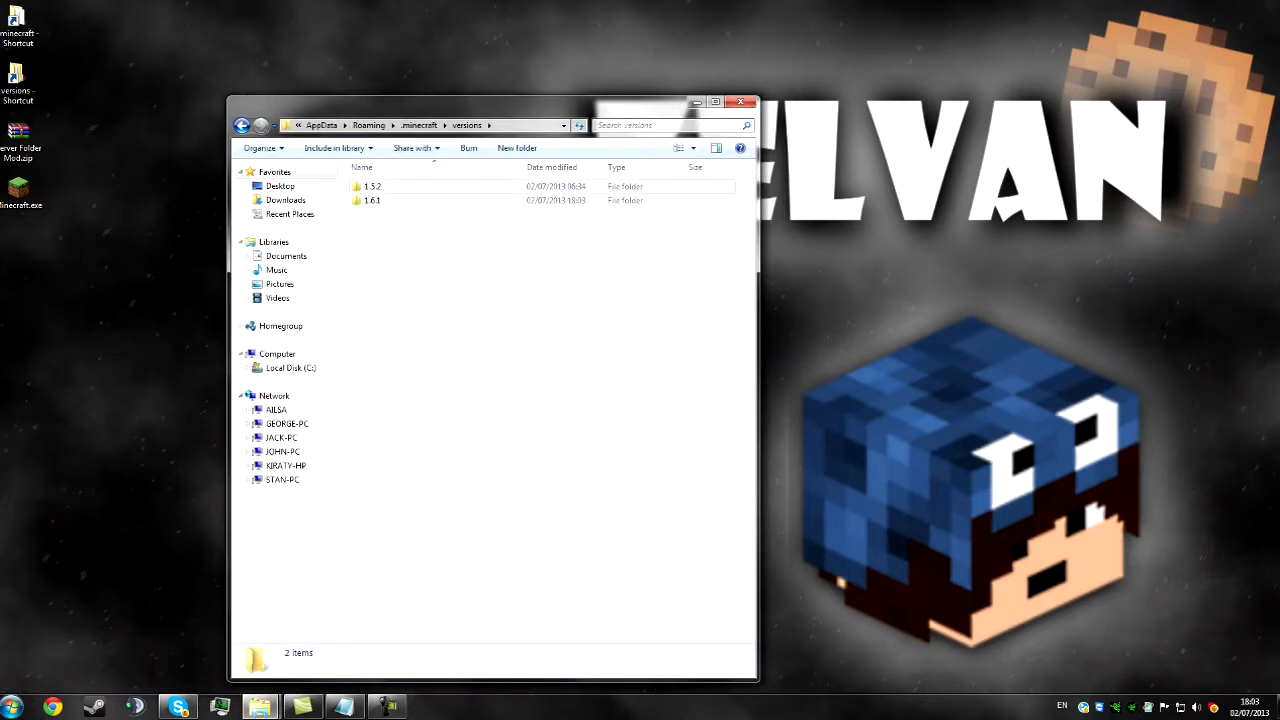
Rename the 1.6.1 folder and jar to YE1.6.1 and open YE1.6.1.json in Notepad
click(372, 200)
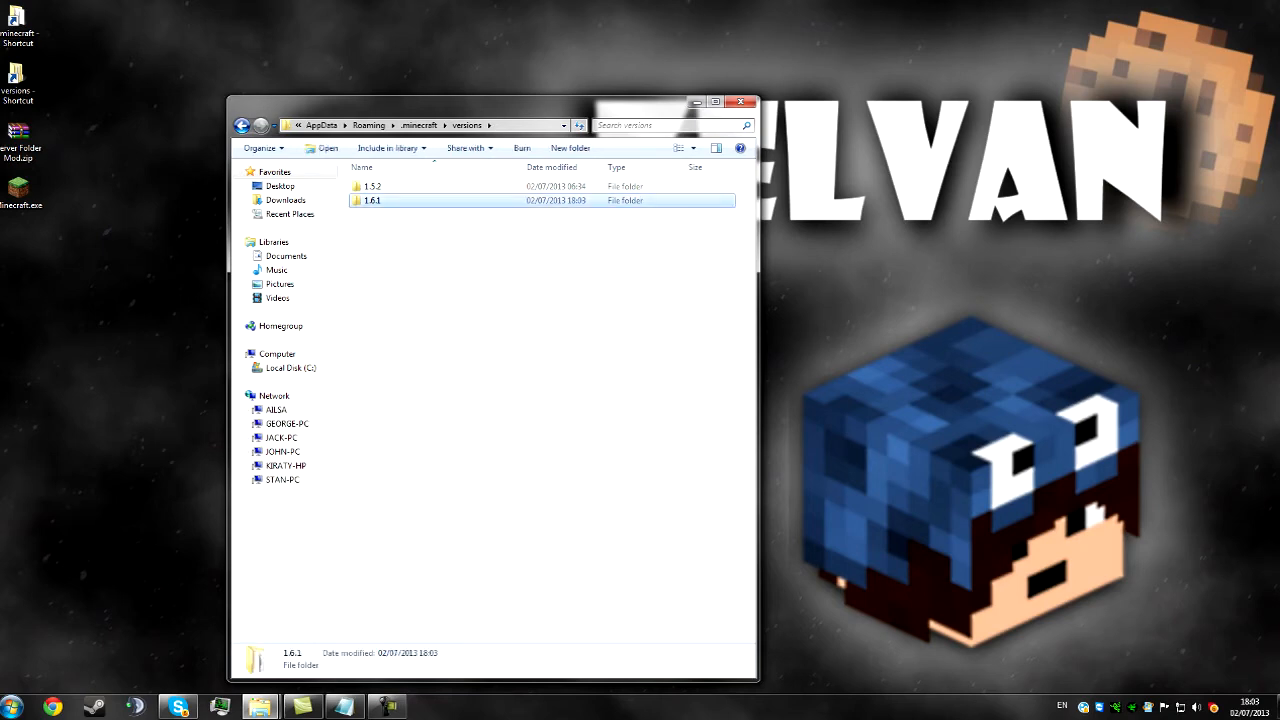
right_click(371, 200)
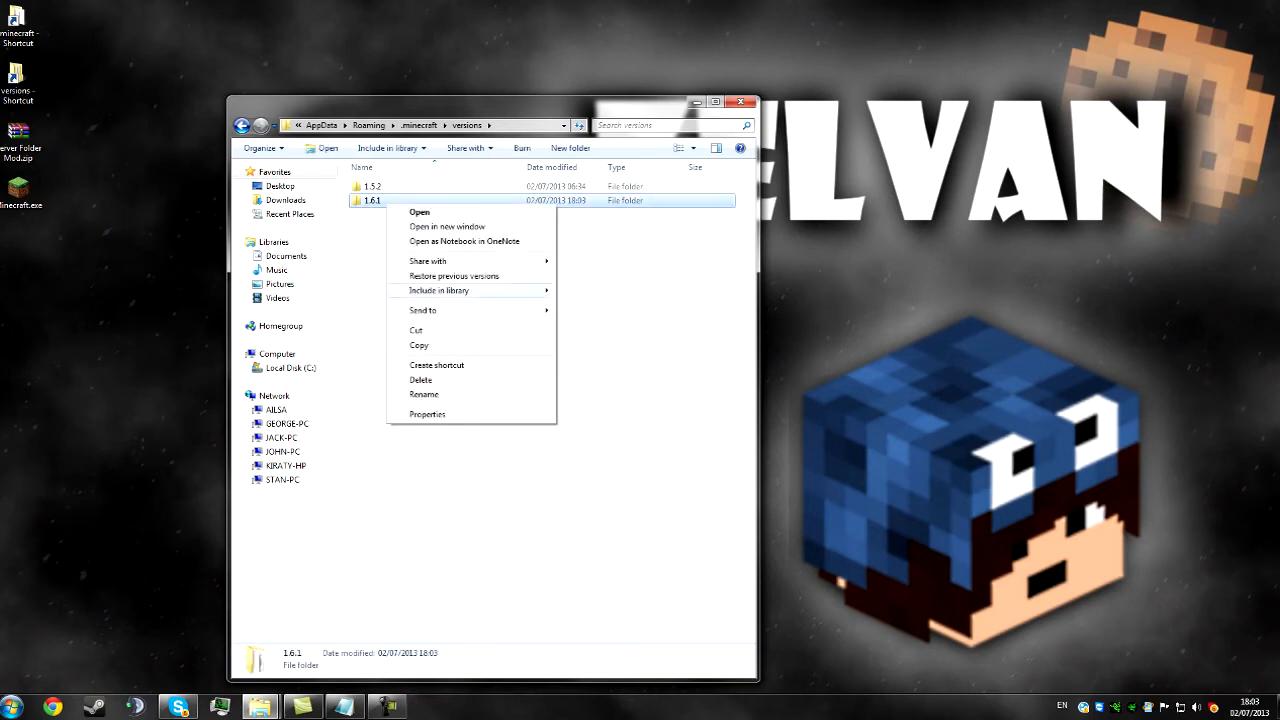
click(424, 394)
text(YE)
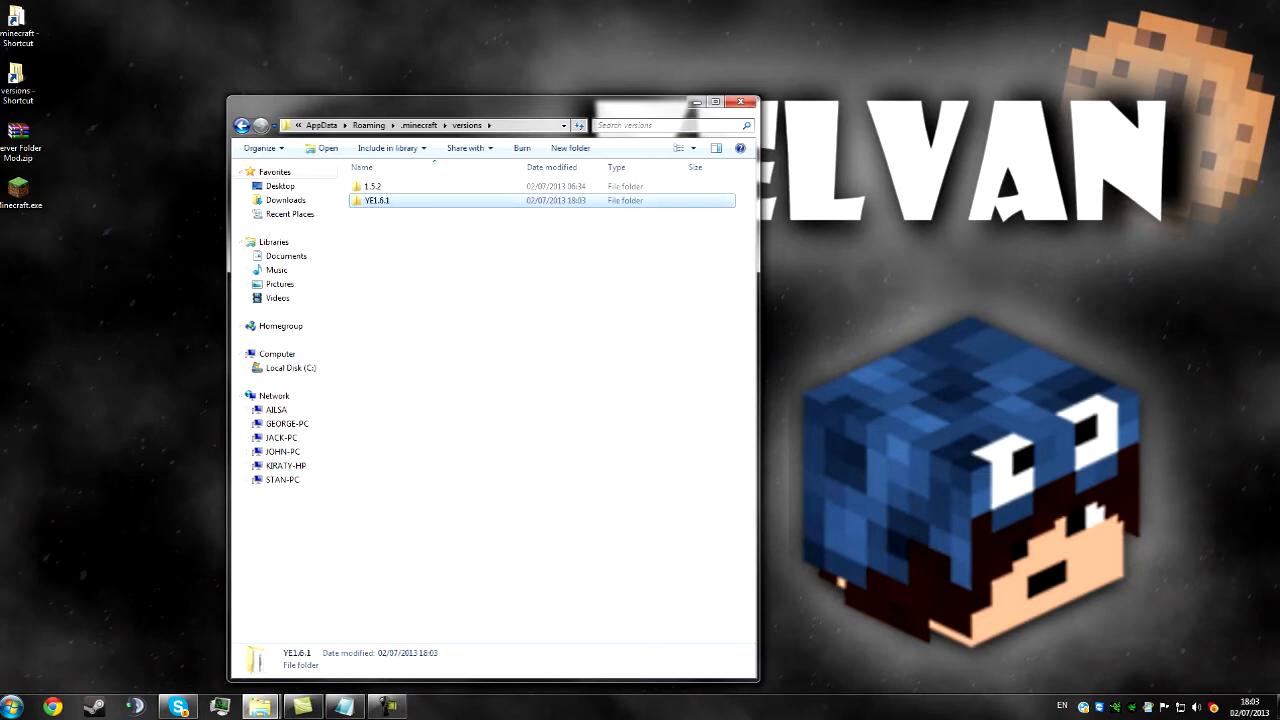
right_click(375, 186)
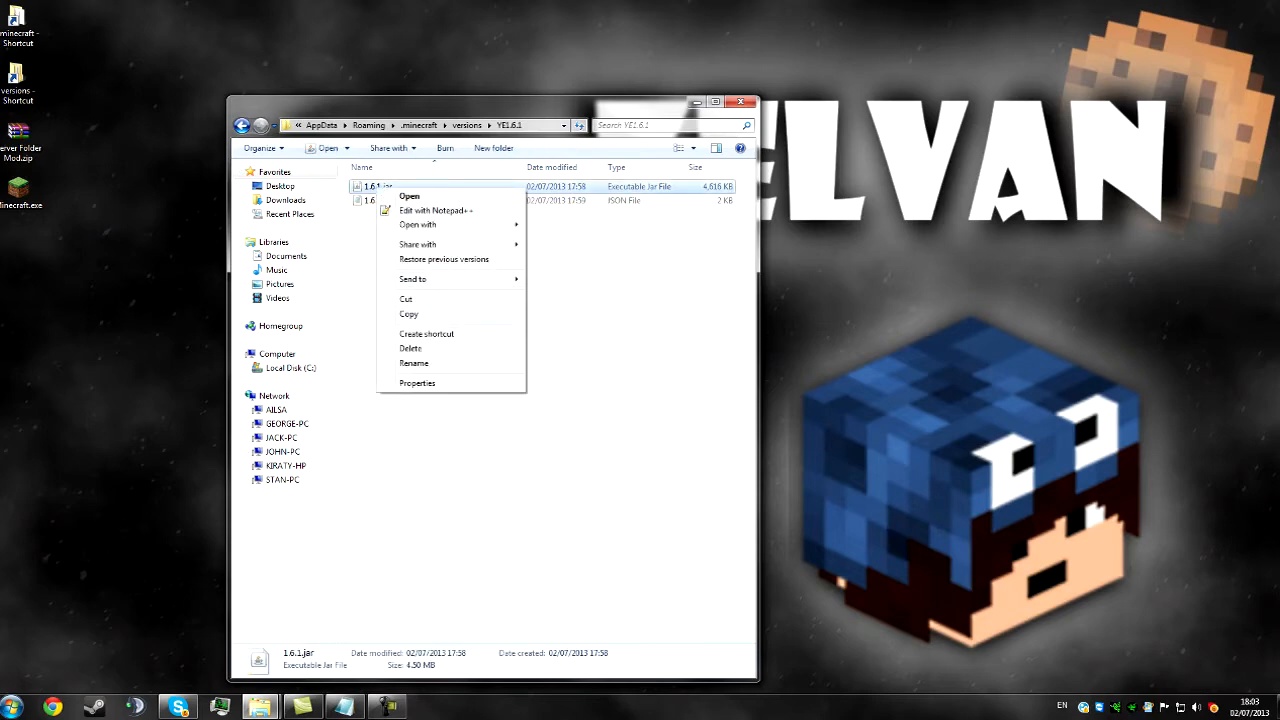
click(414, 363)
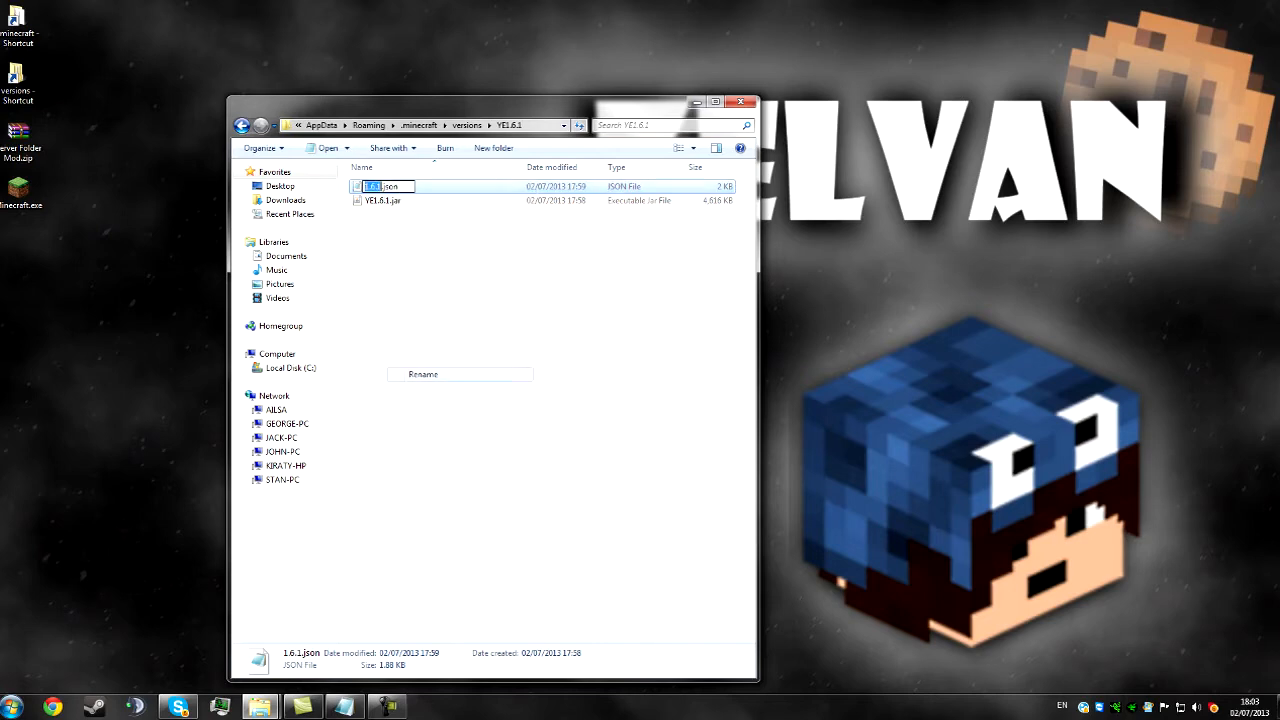
text(YE1)
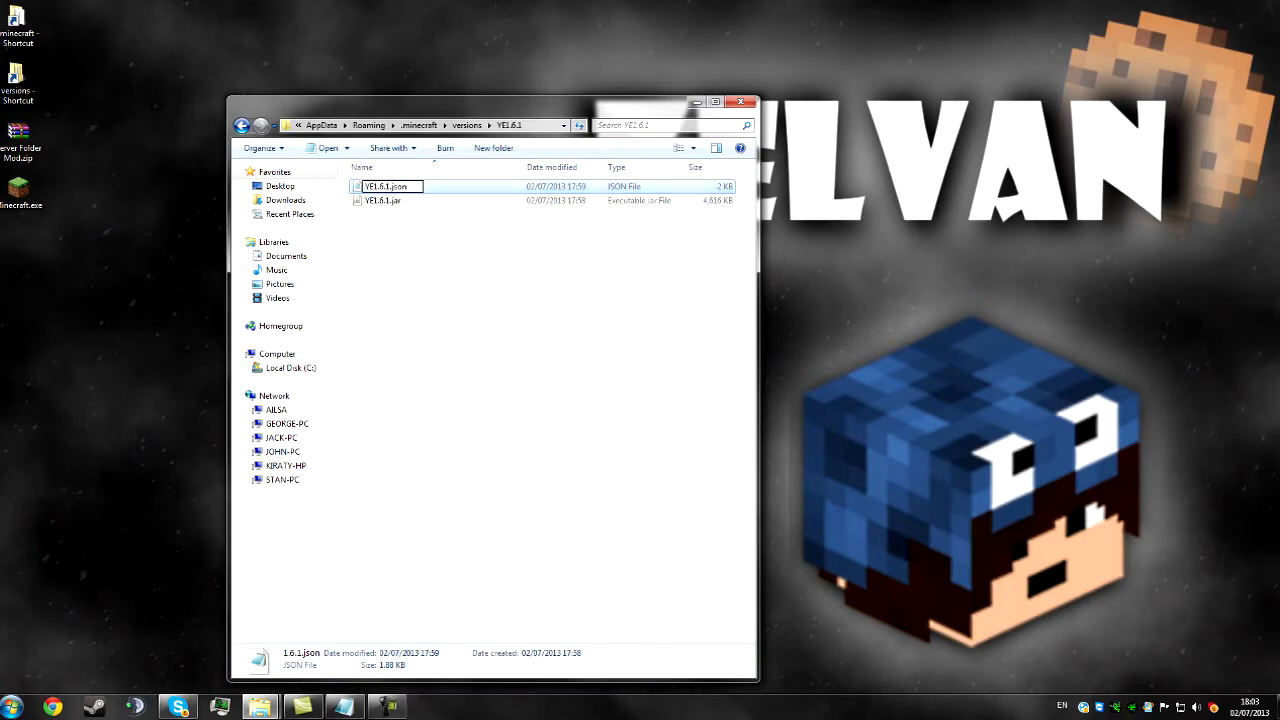
double_click(387, 186)
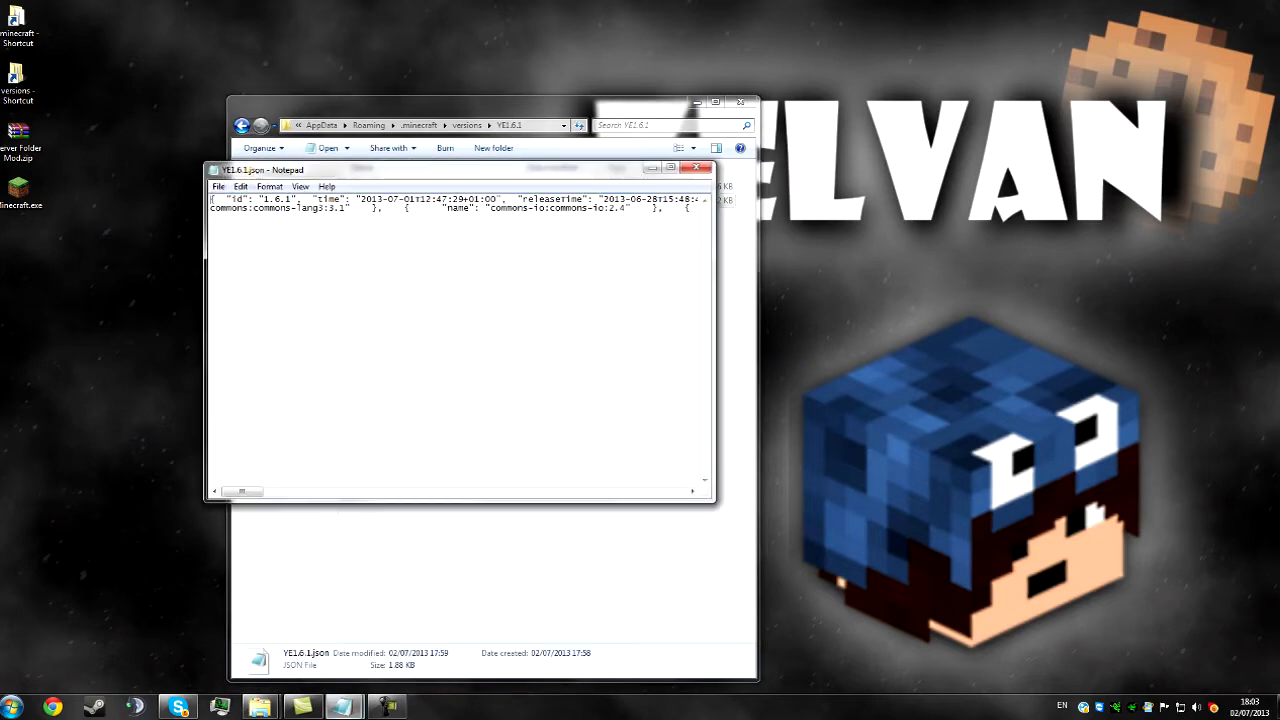
Replace the JSON's id value 1.6.1 with YE1.6.1 and save the file
double_click(278, 199)
text(YE)
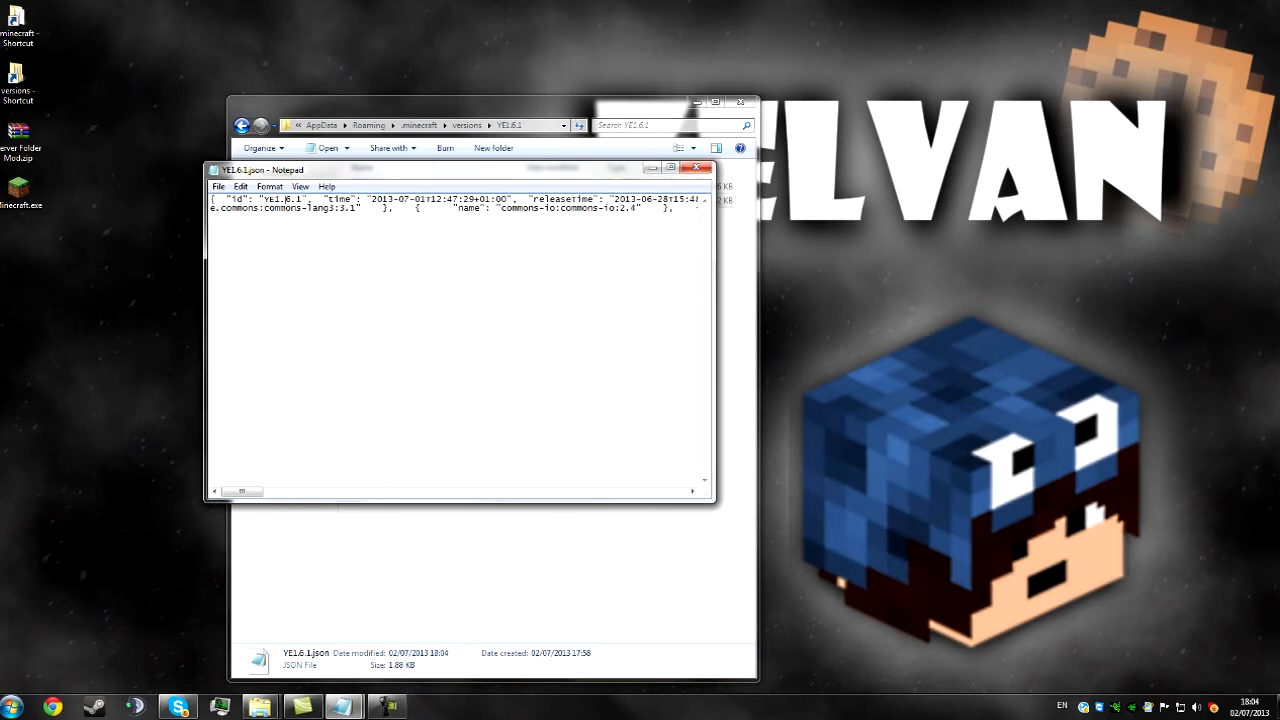
click(696, 168)
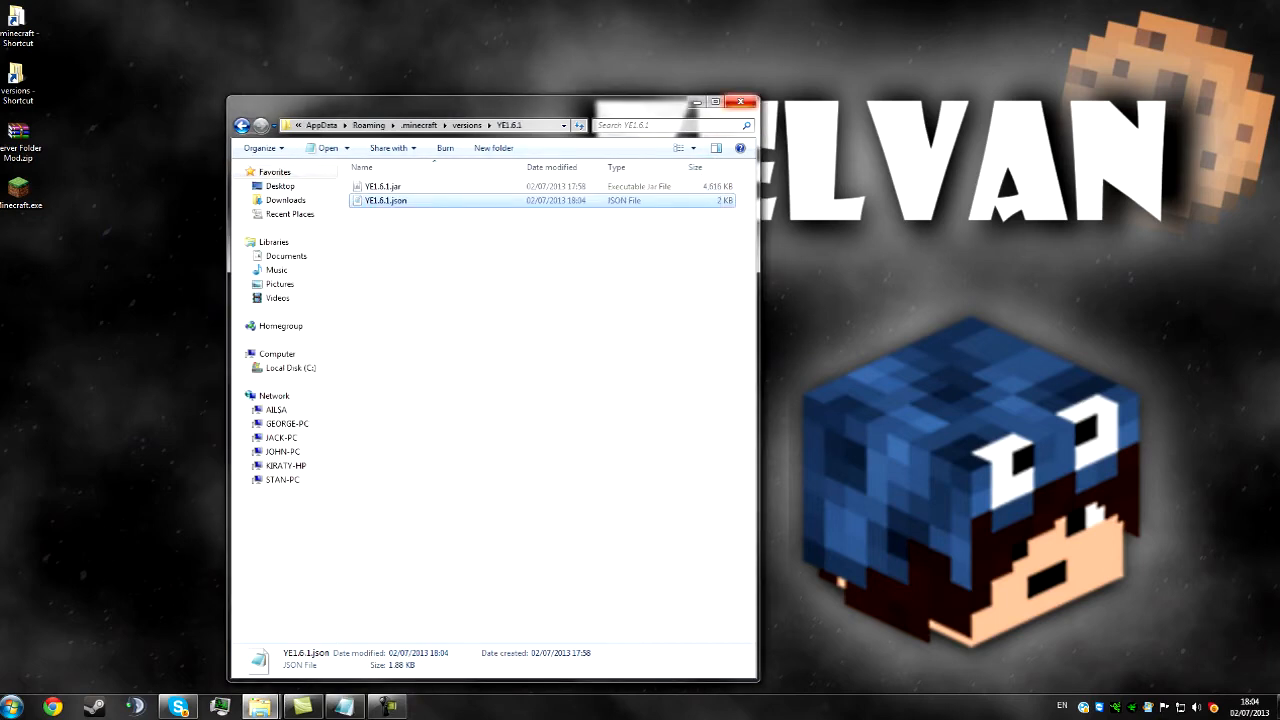
Relaunch the launcher and switch the Youtube Example profile to release YE1.6.1
click(742, 101)
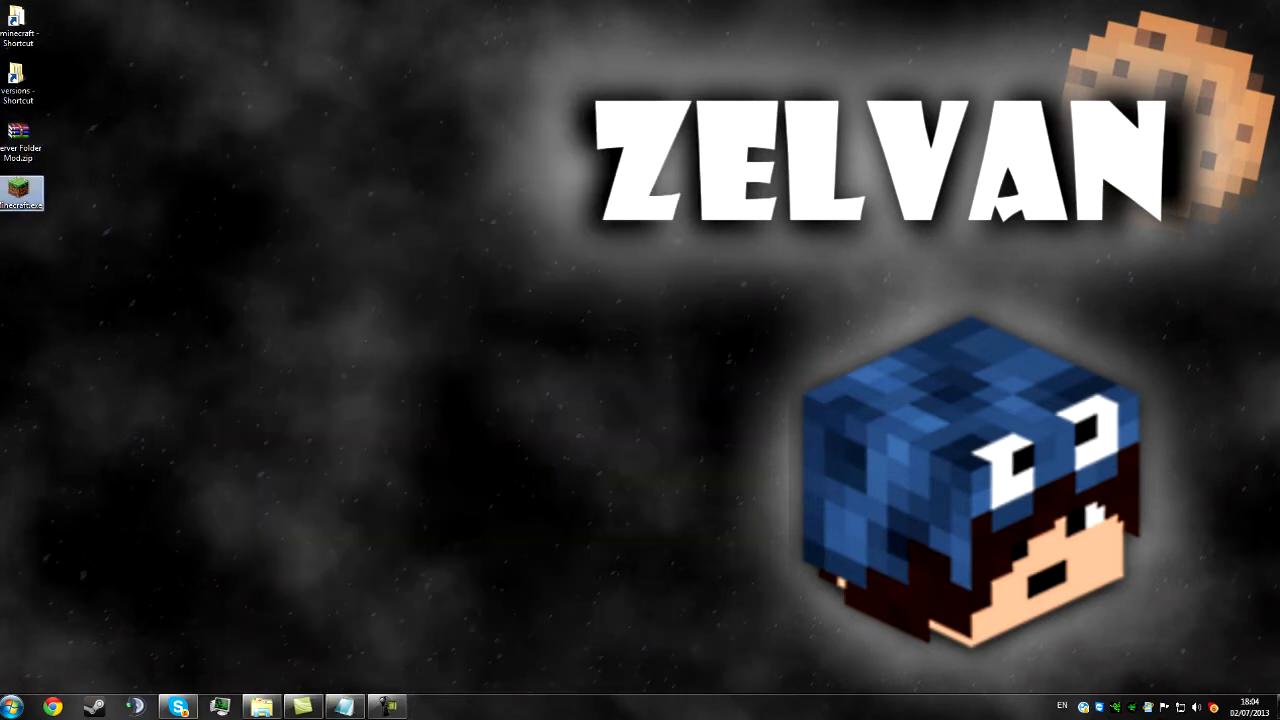
double_click(22, 190)
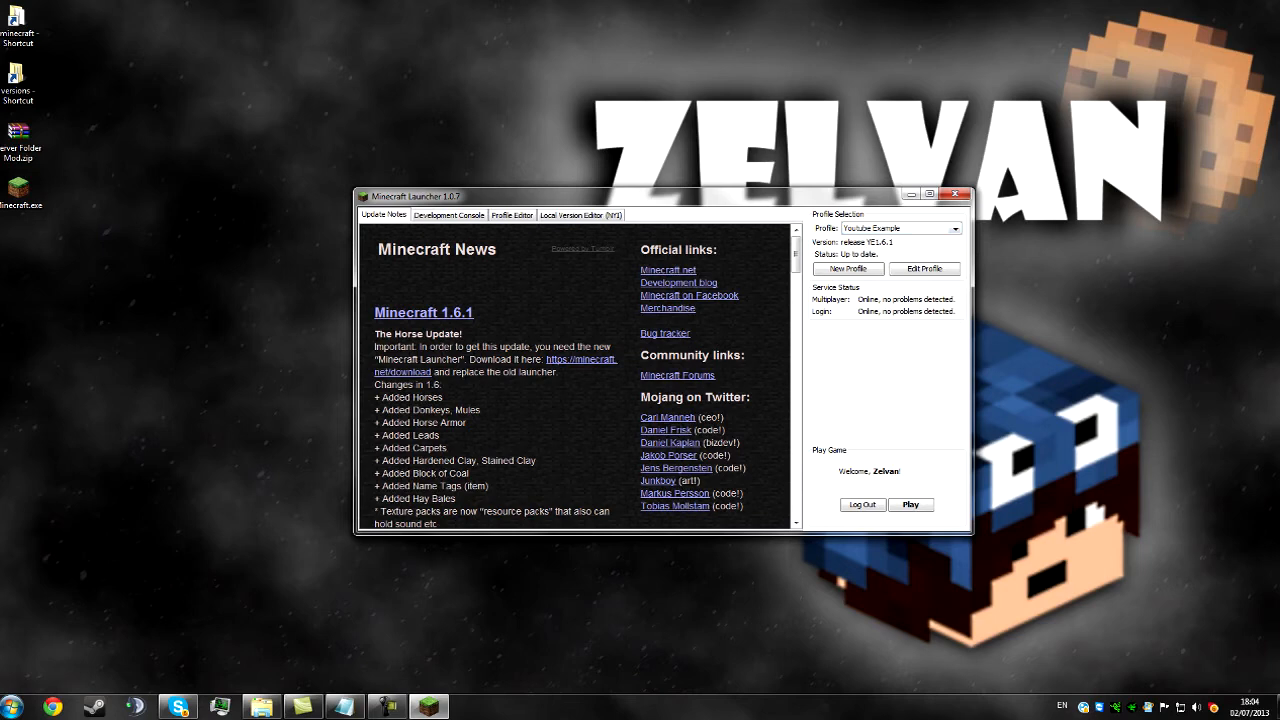
click(923, 268)
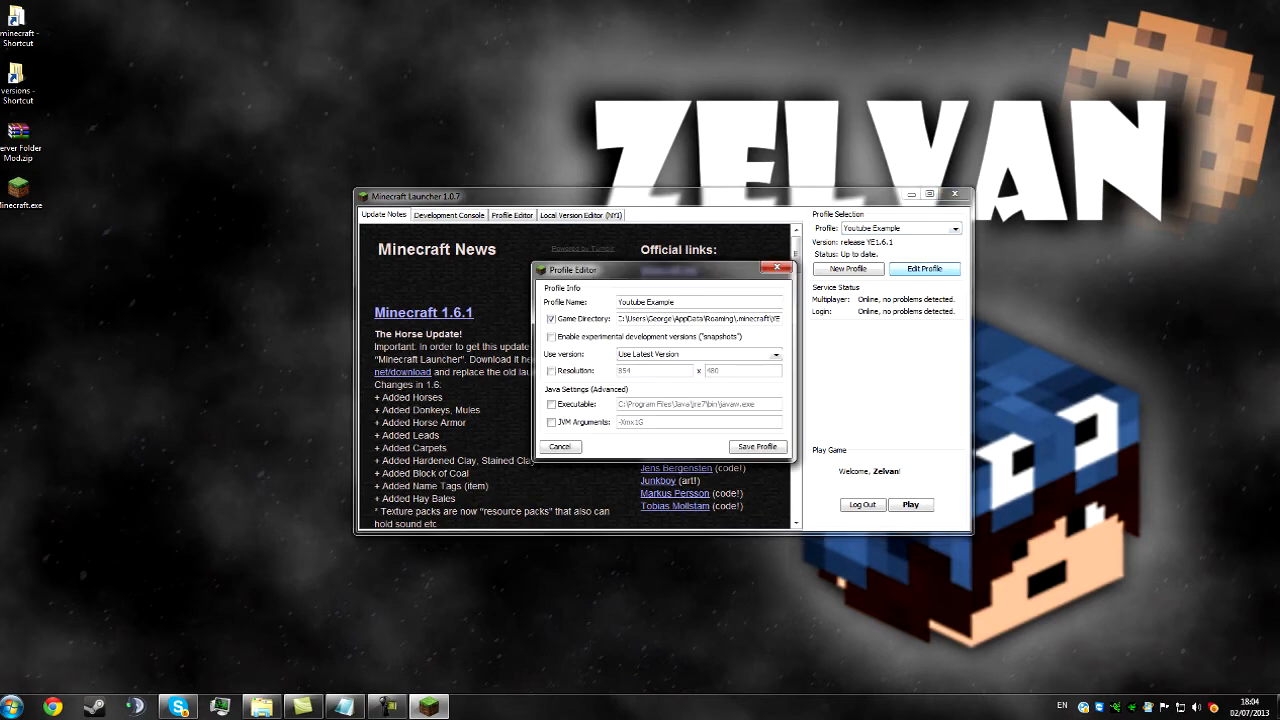
click(775, 354)
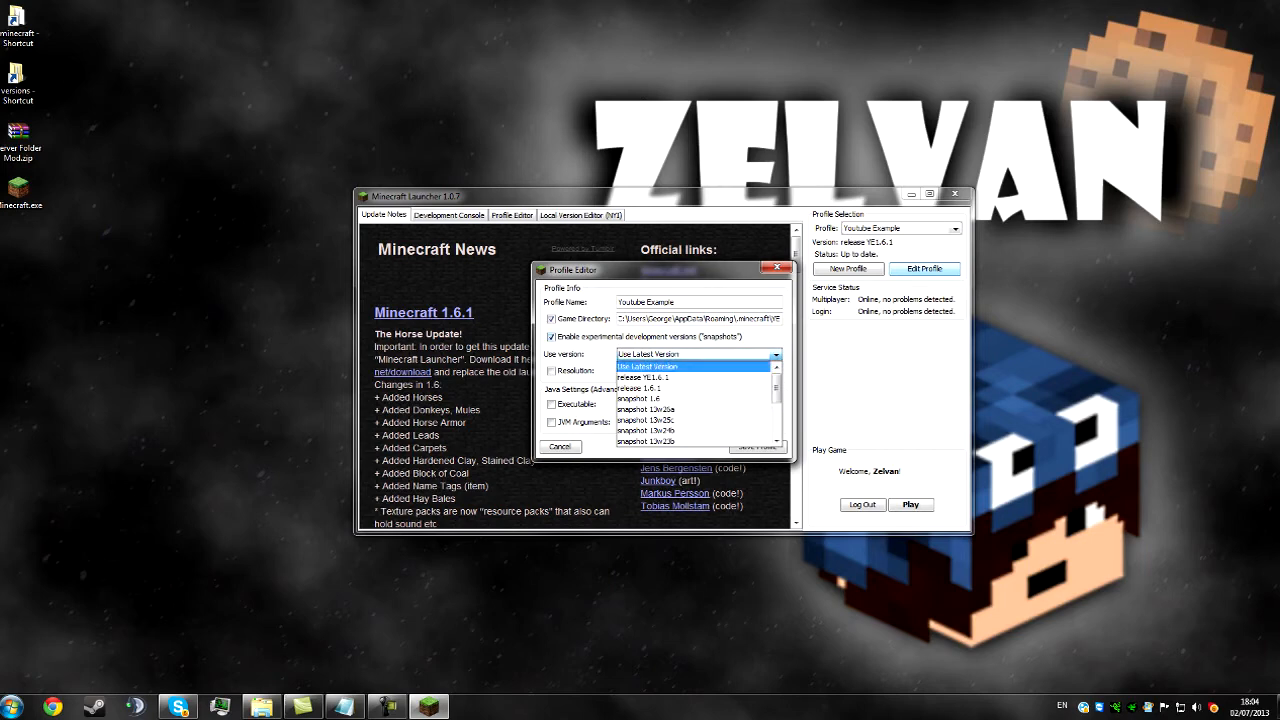
click(552, 336)
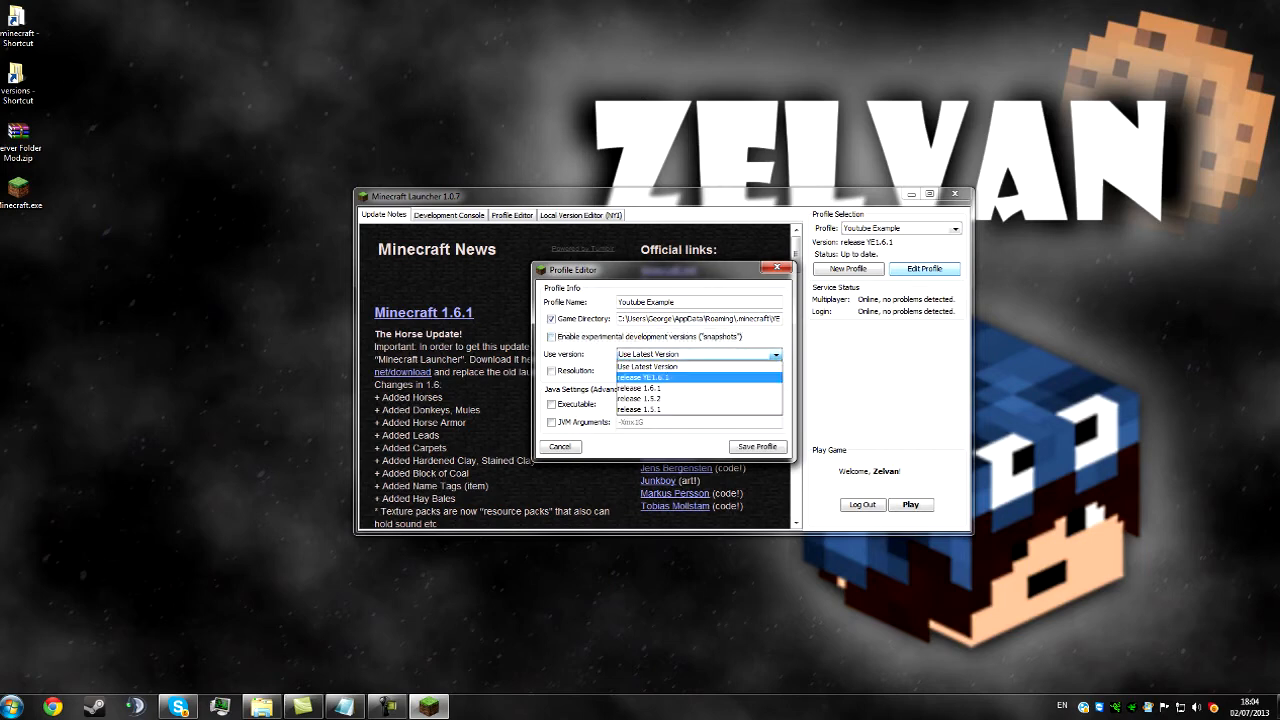
click(645, 377)
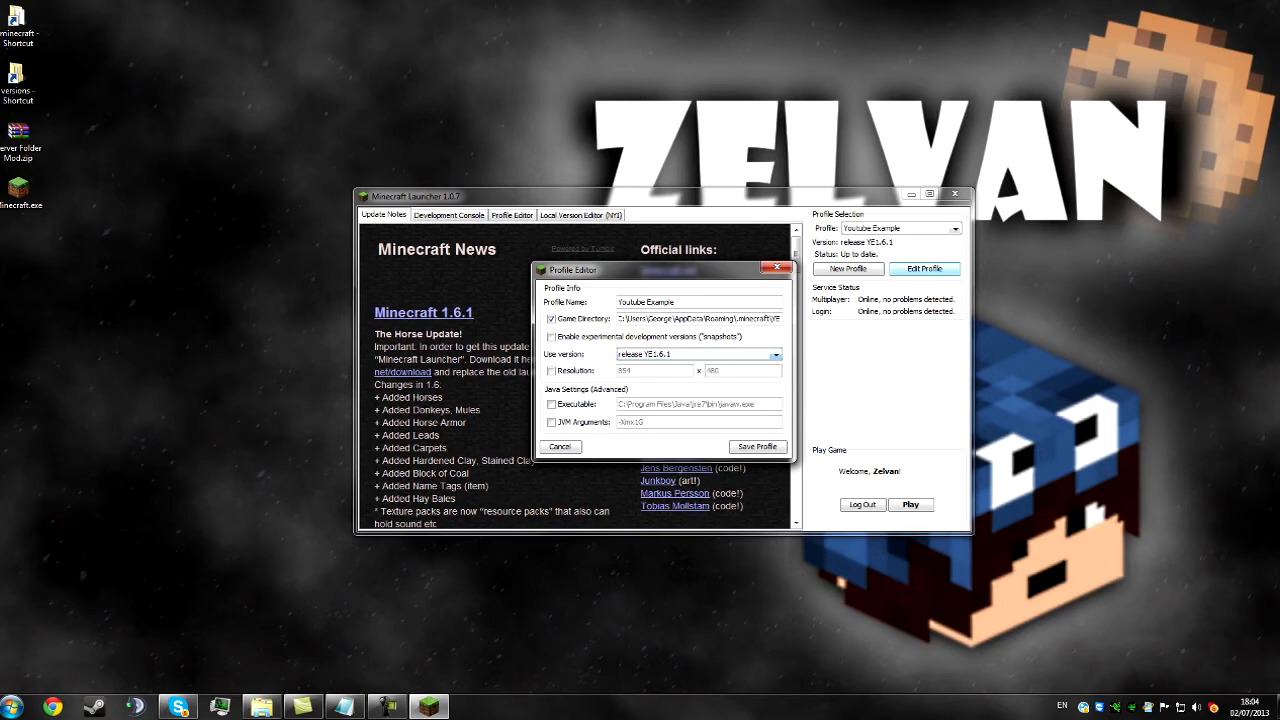
click(560, 446)
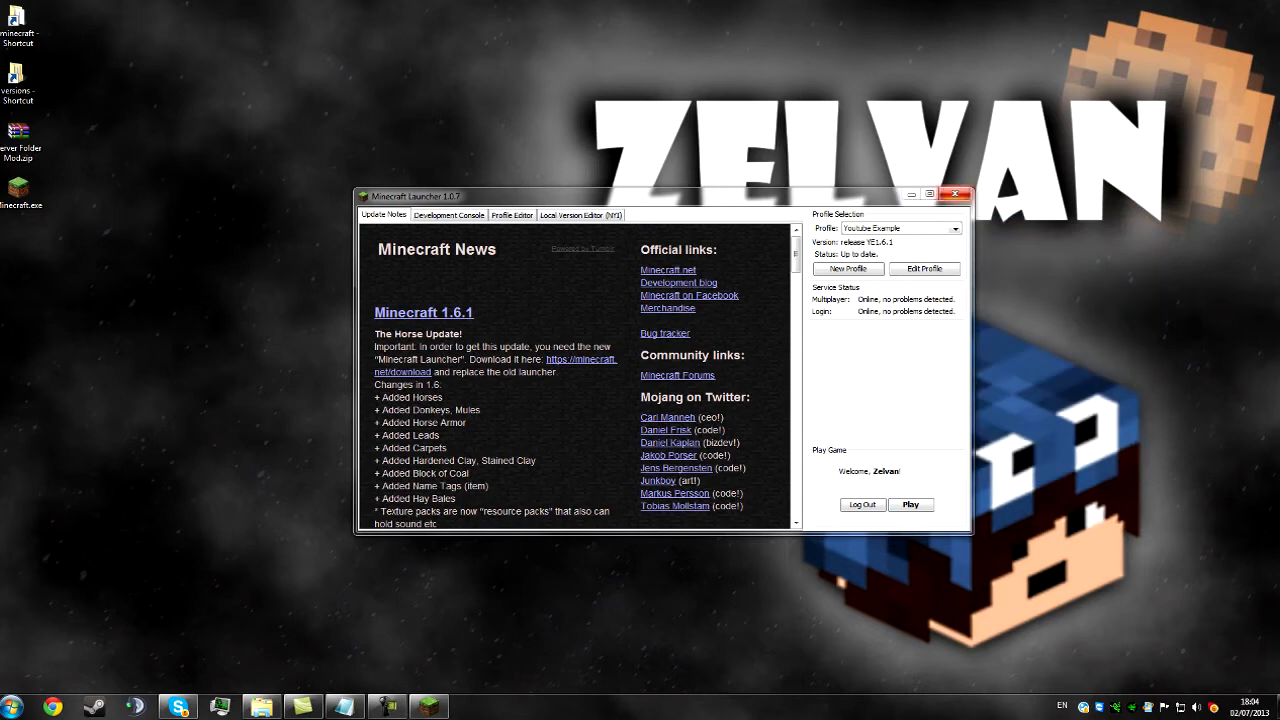
click(954, 194)
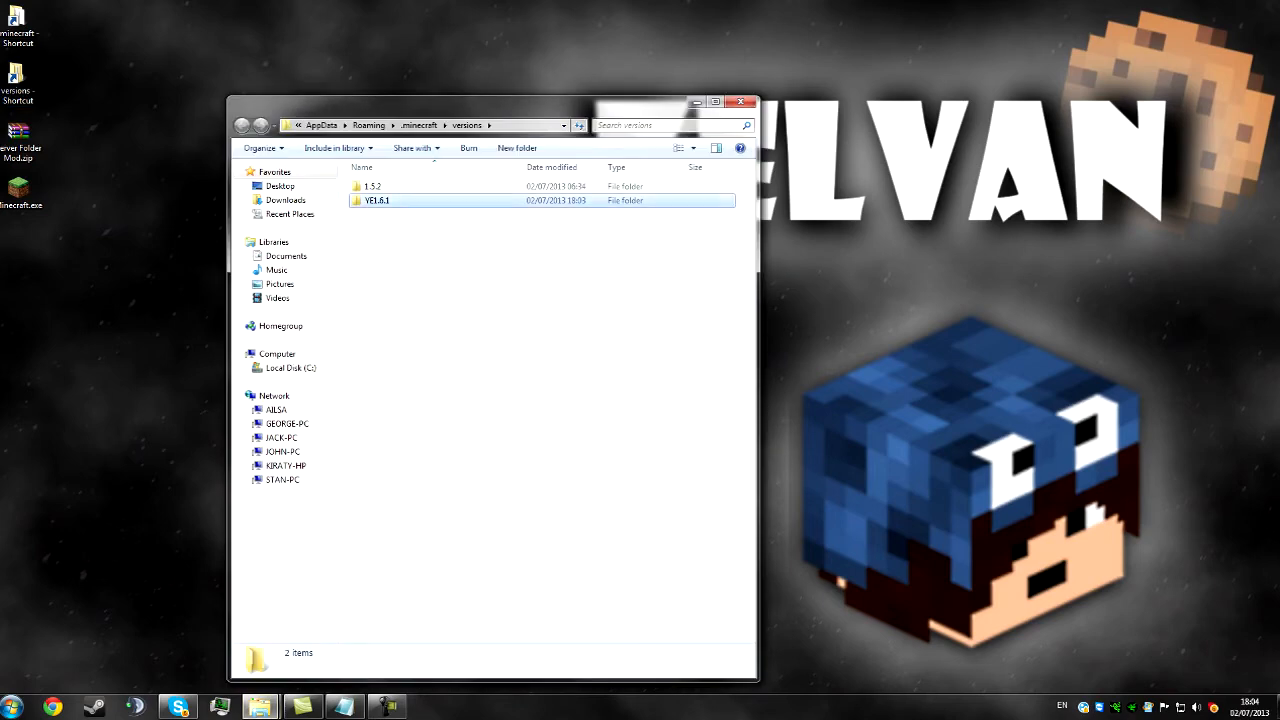
Delete META-INF from YE1.6.1.jar and add the Server Folder Mod class files
right_click(382, 187)
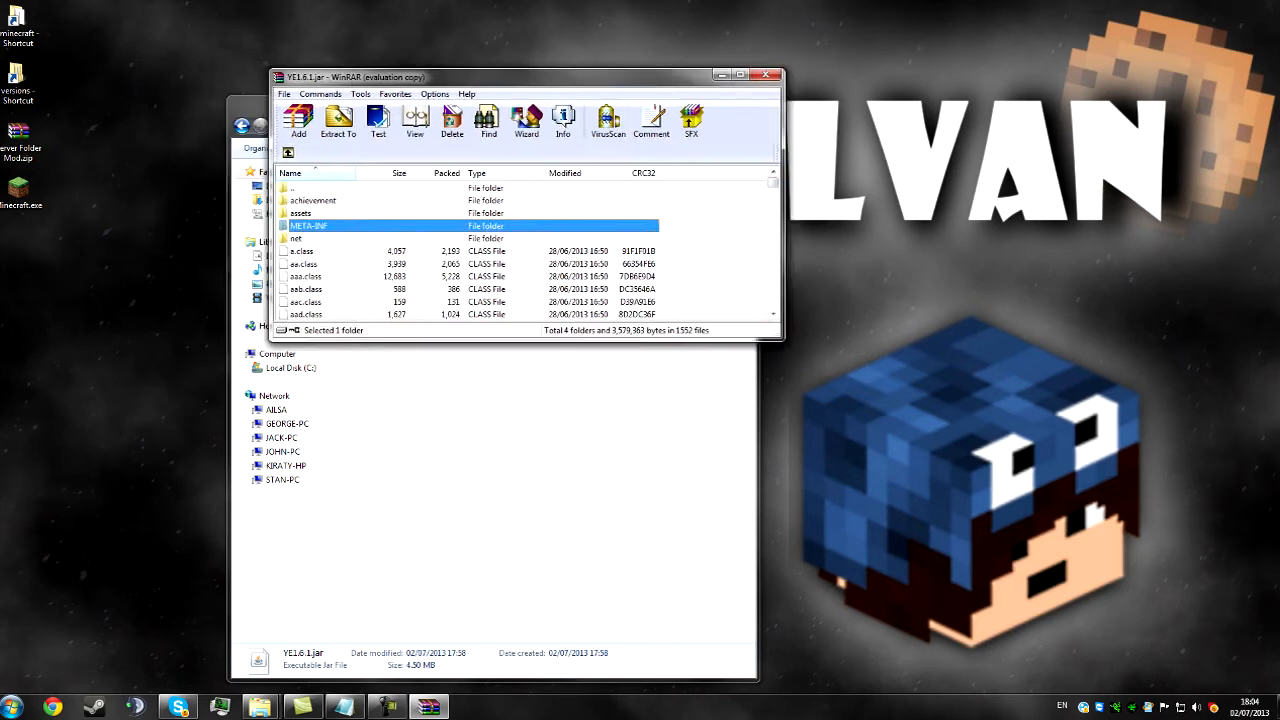
click(451, 120)
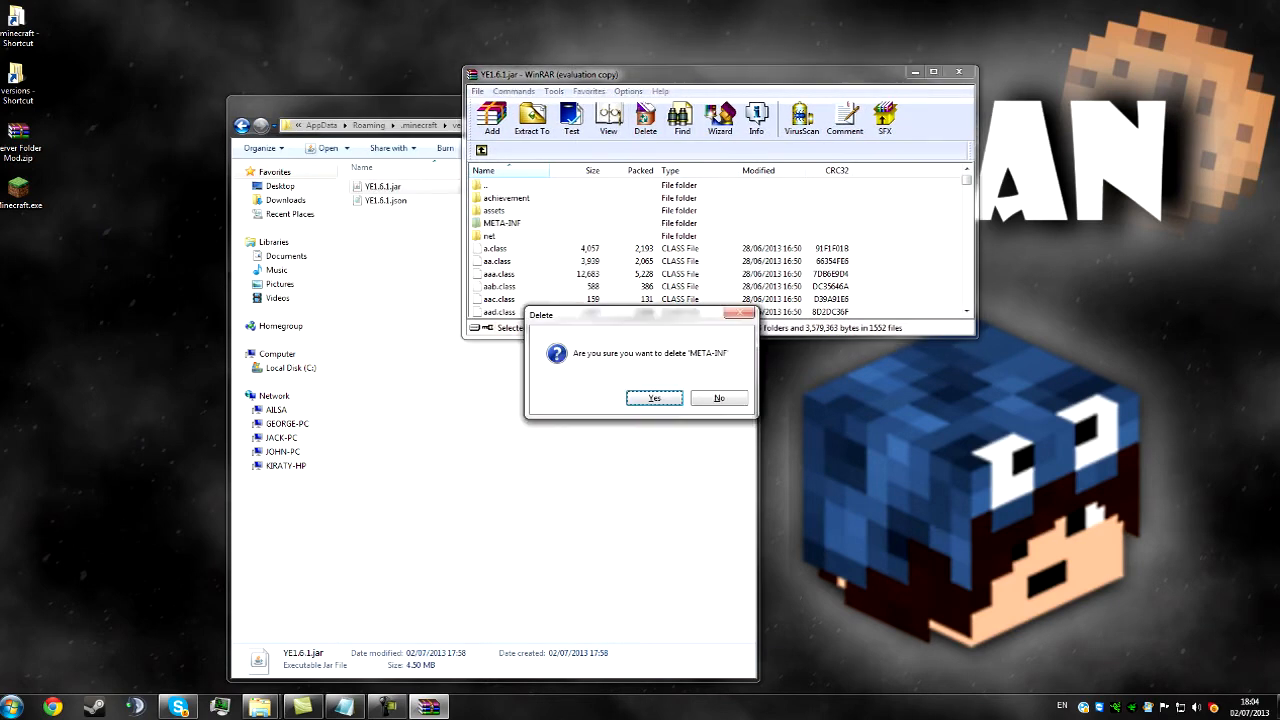
click(654, 398)
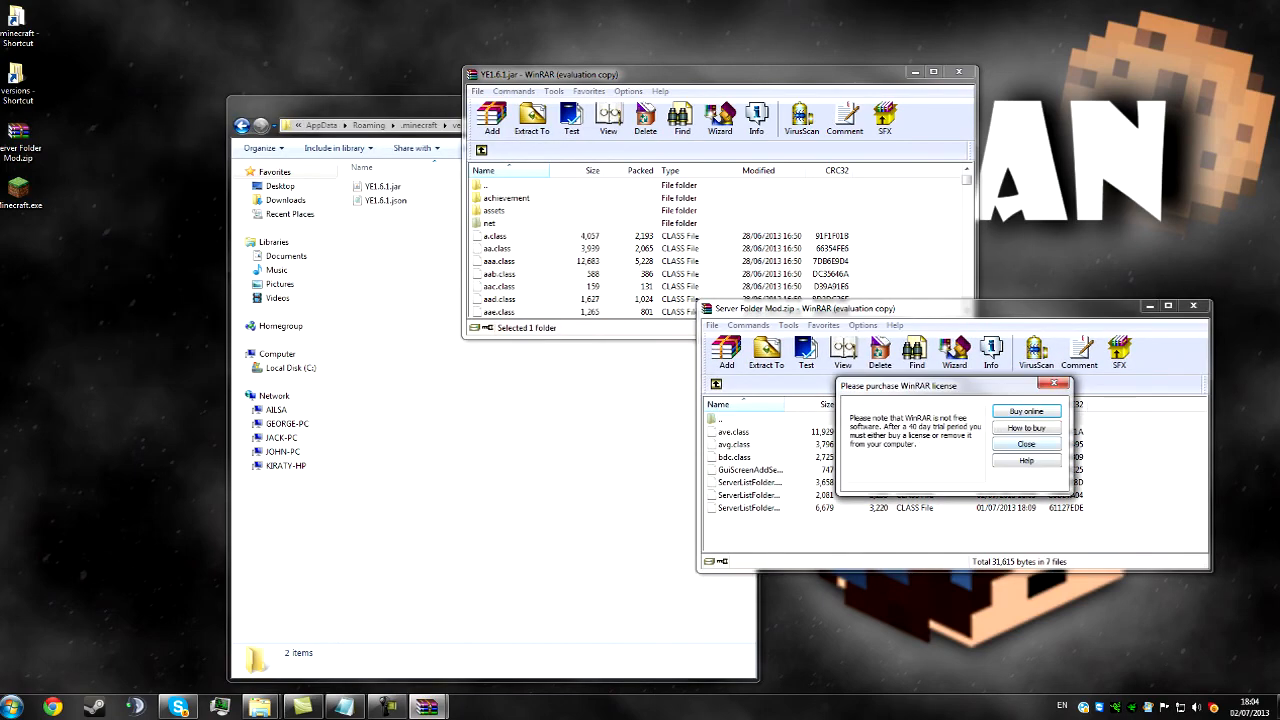
click(1026, 443)
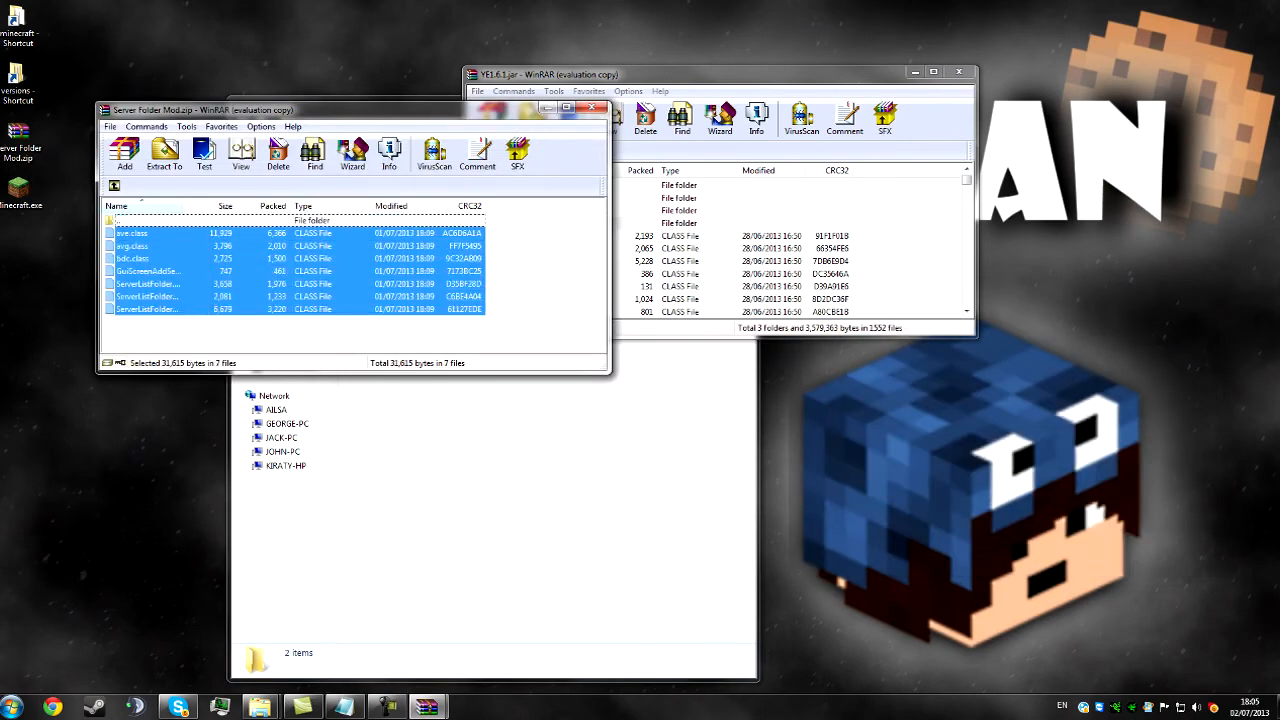
click(645, 118)
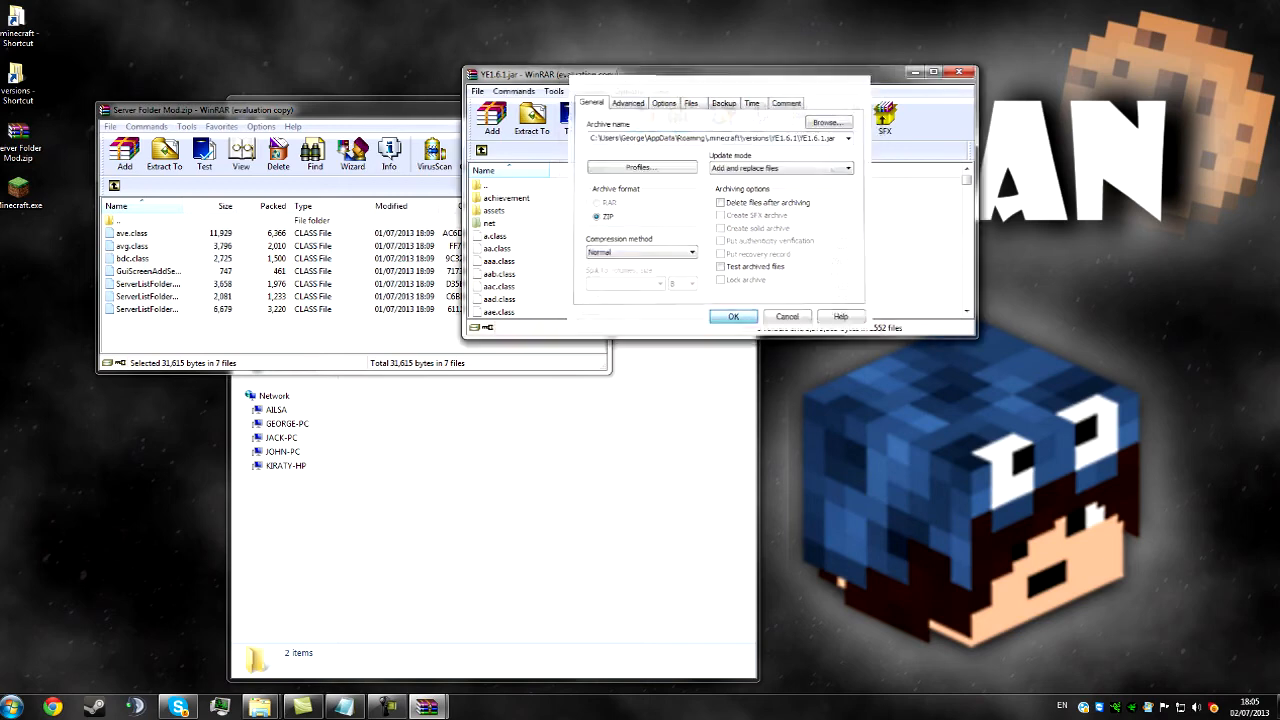
click(733, 316)
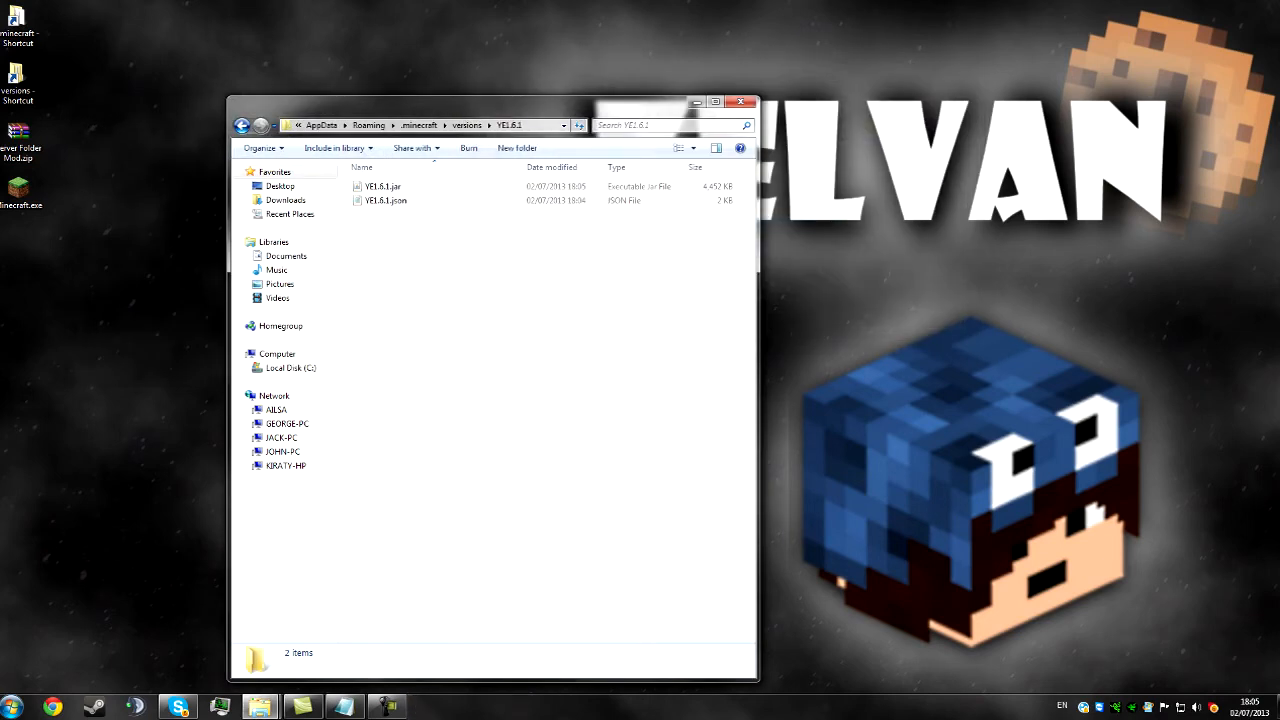
Relaunch the launcher, play the modded Youtube Example profile, and open Multiplayer
click(739, 101)
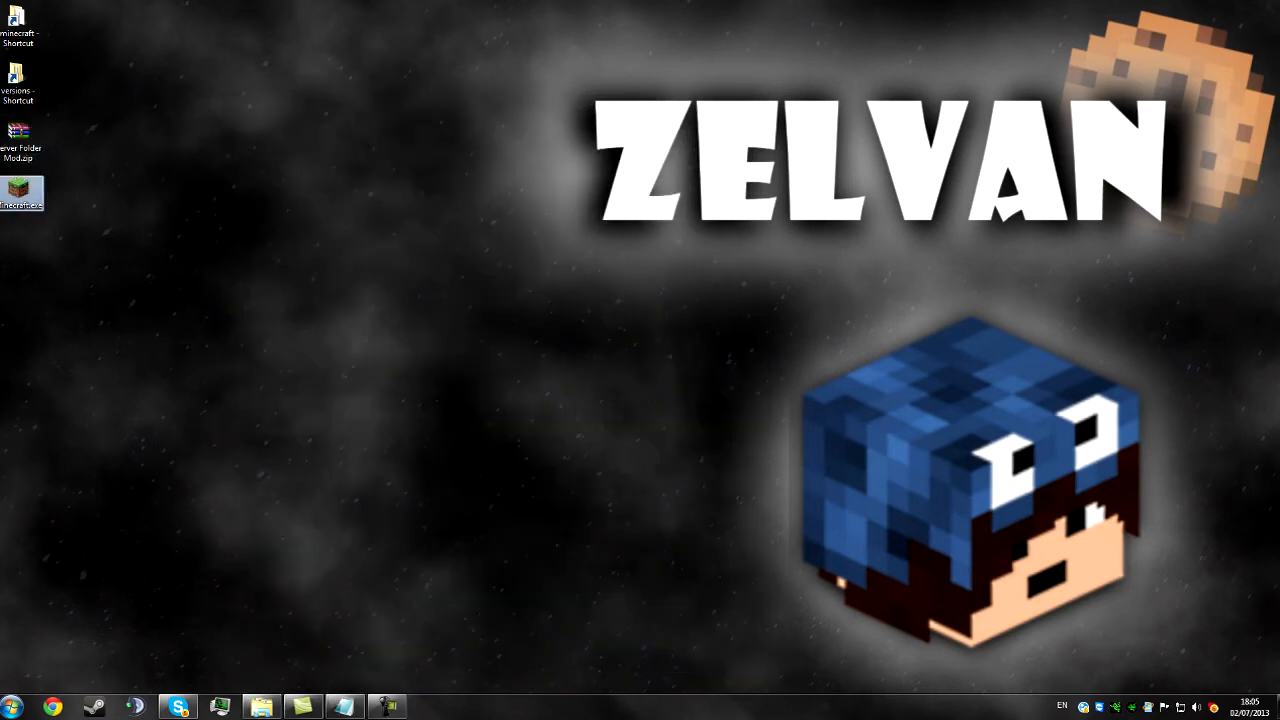
double_click(22, 190)
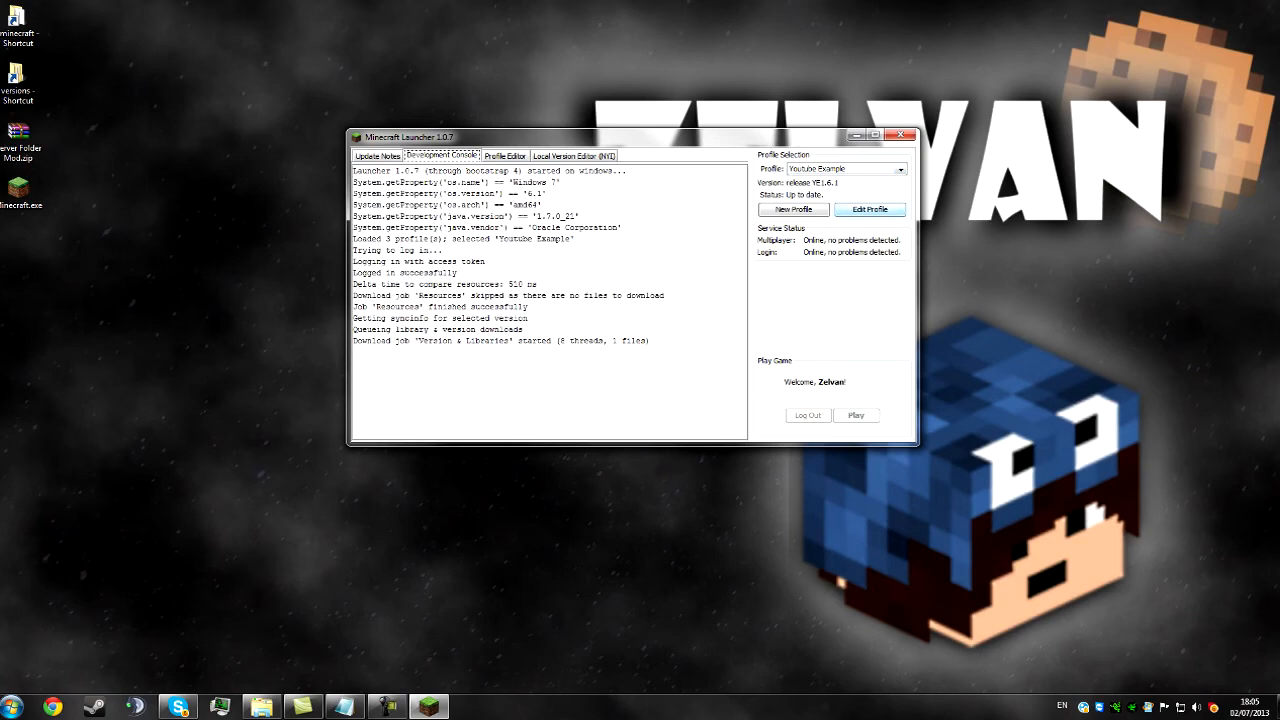
click(855, 415)
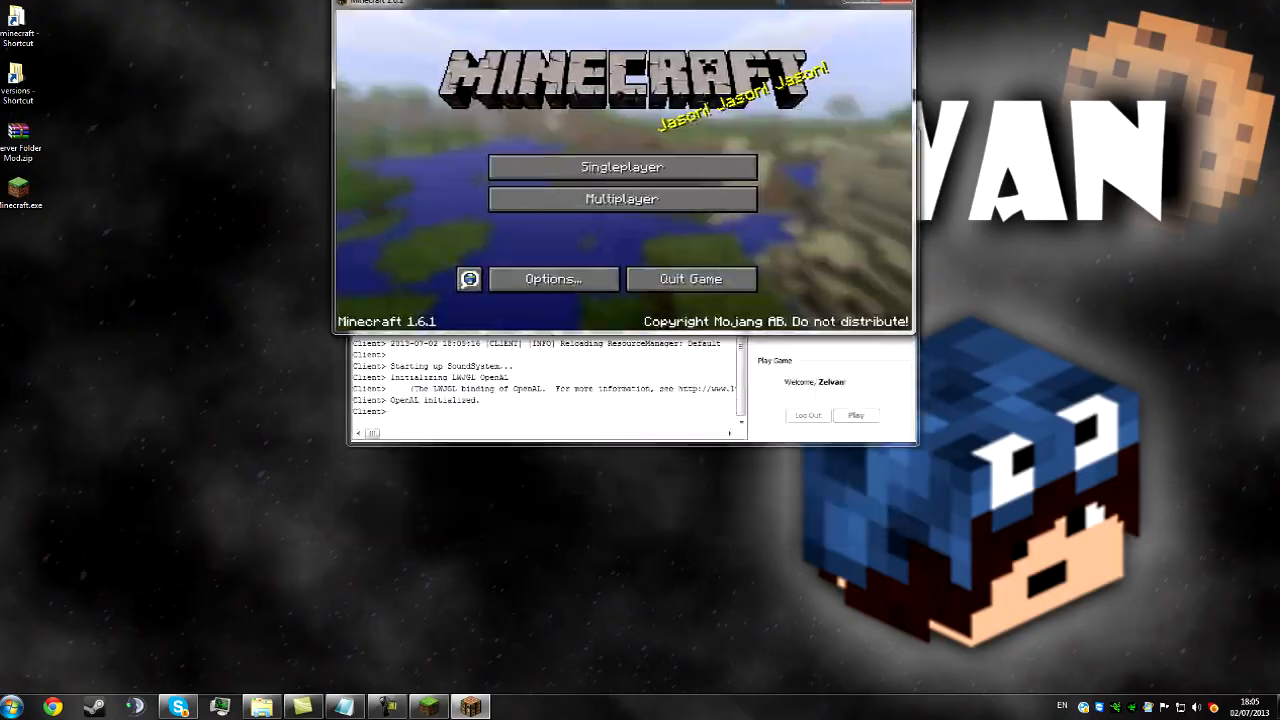
click(621, 198)
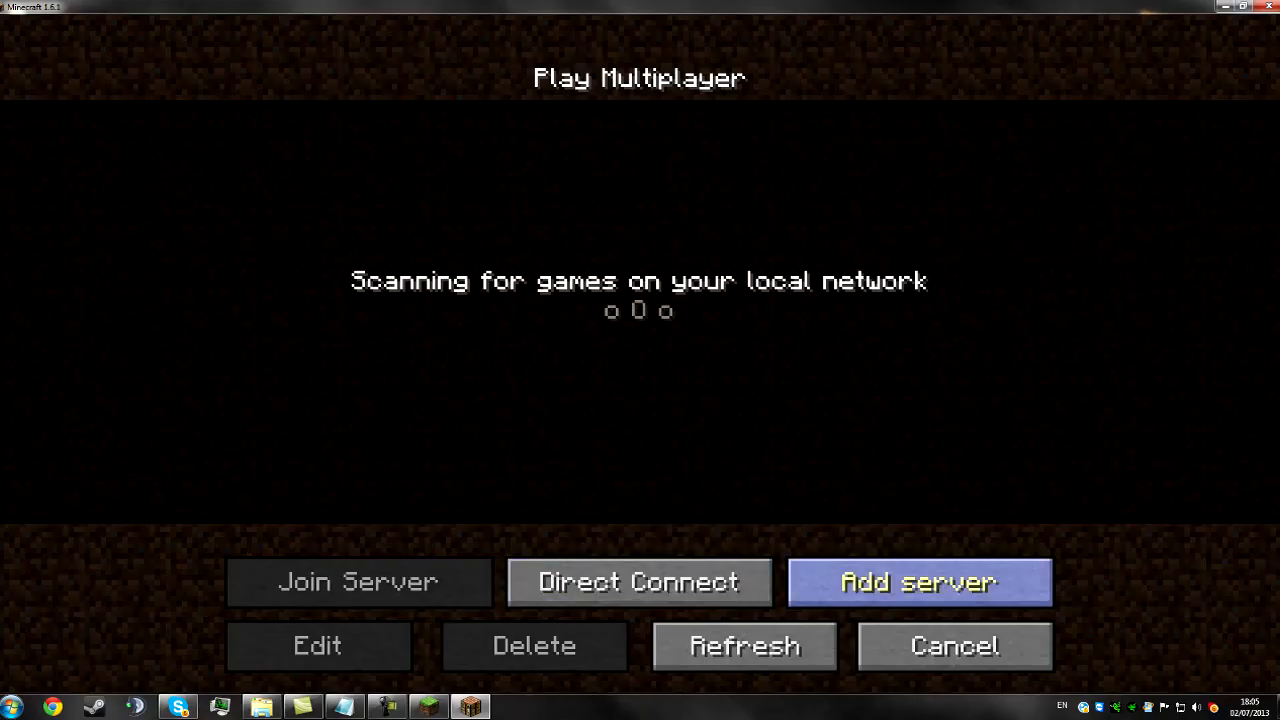